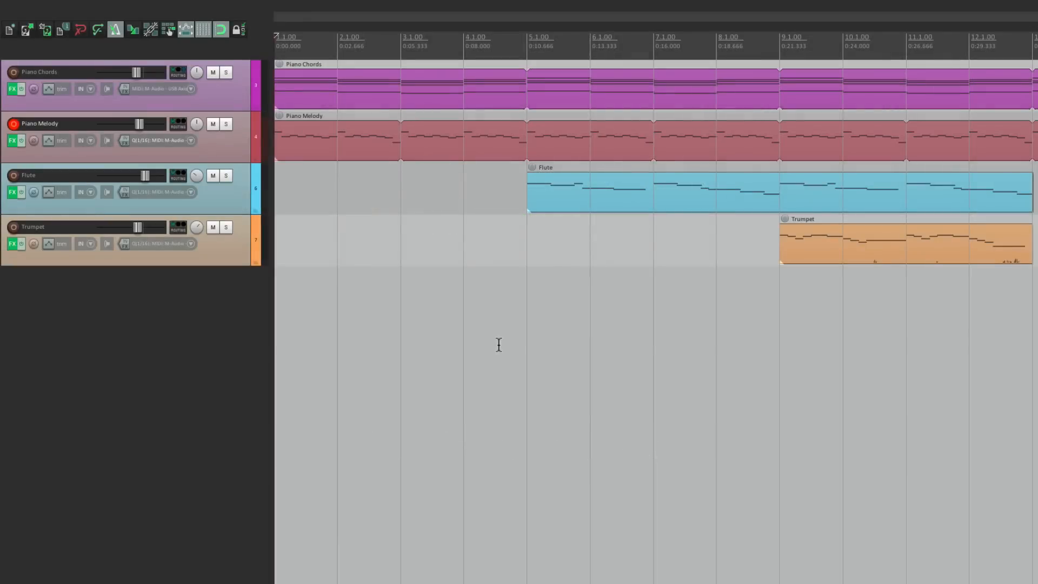
pyautogui.moveTo(431, 102)
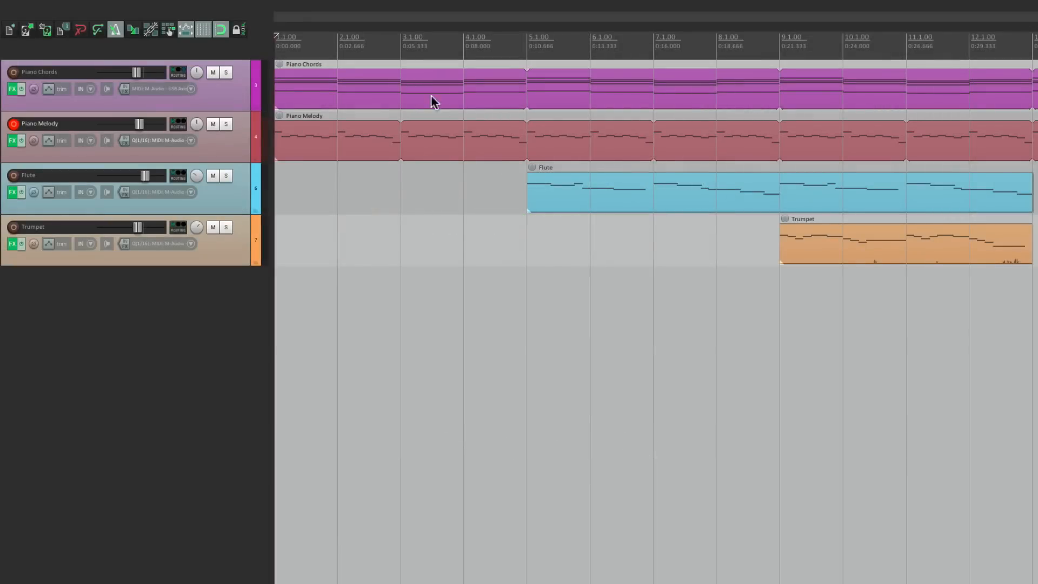
pyautogui.moveTo(558, 207)
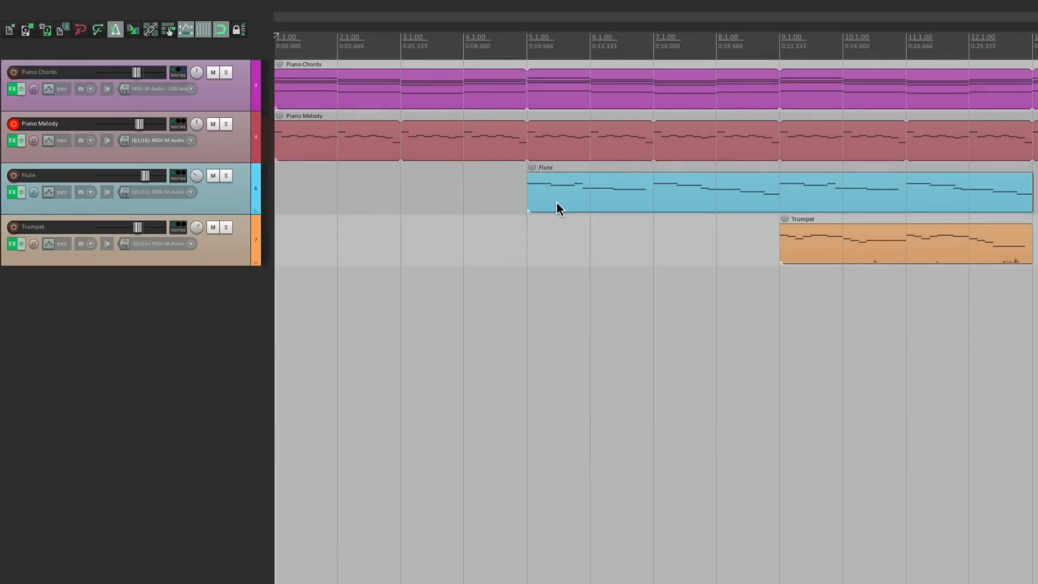
pyautogui.moveTo(794, 257)
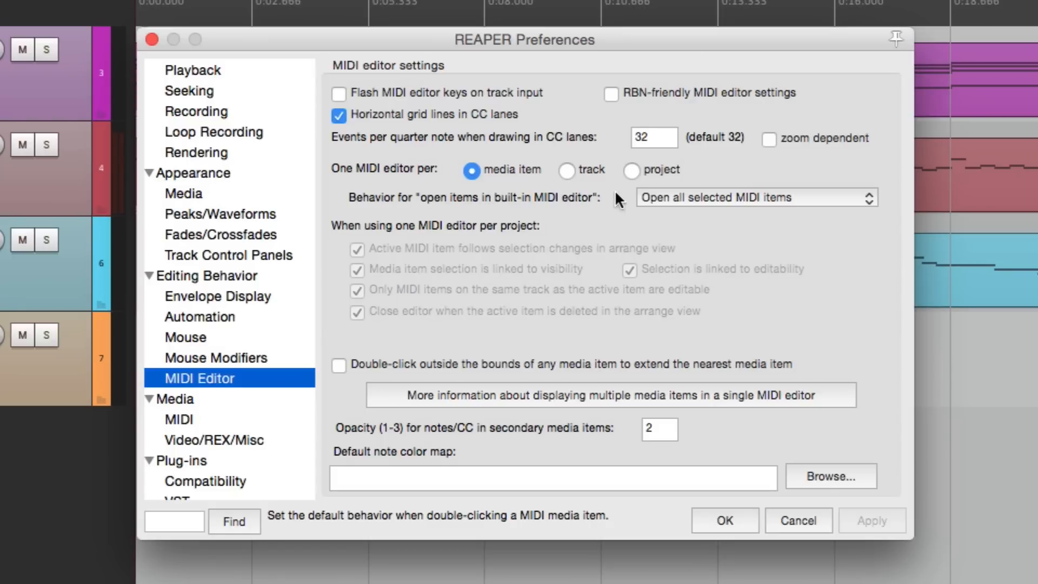
# - Set the 'One MIDI editor per' preference to project and apply it
pyautogui.click(632, 169)
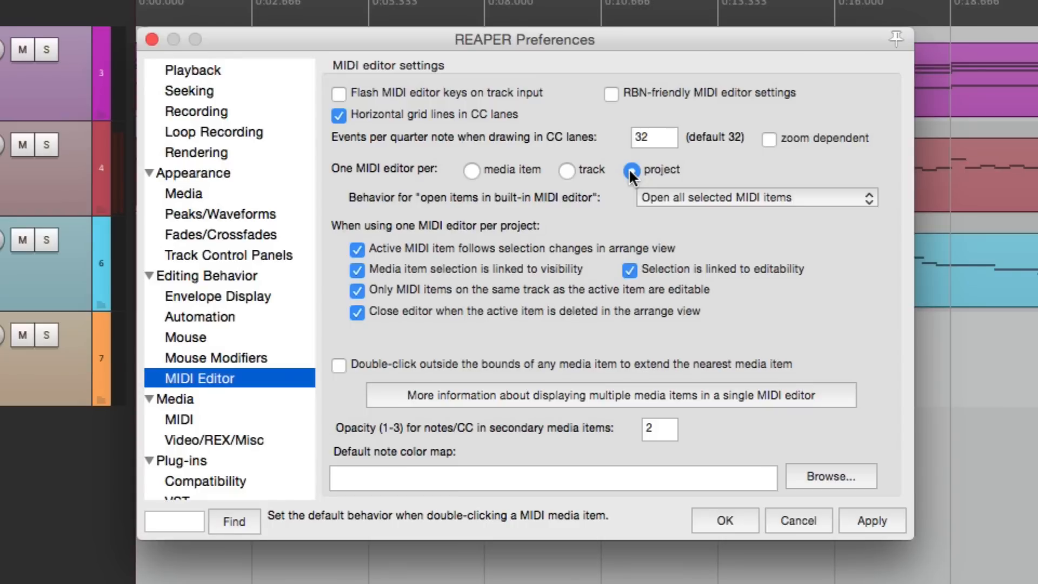
pyautogui.click(723, 520)
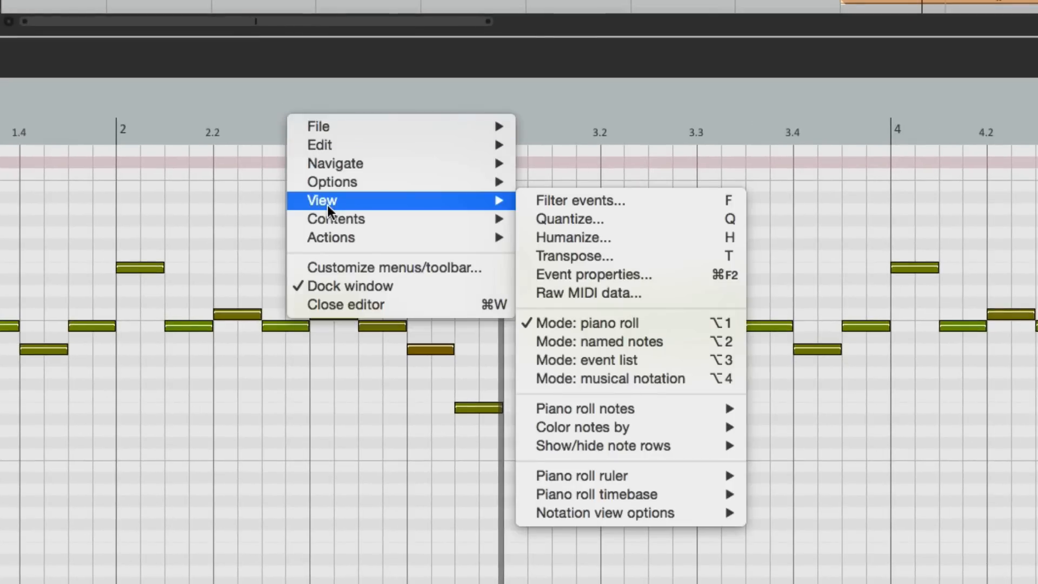
pyautogui.moveTo(555, 379)
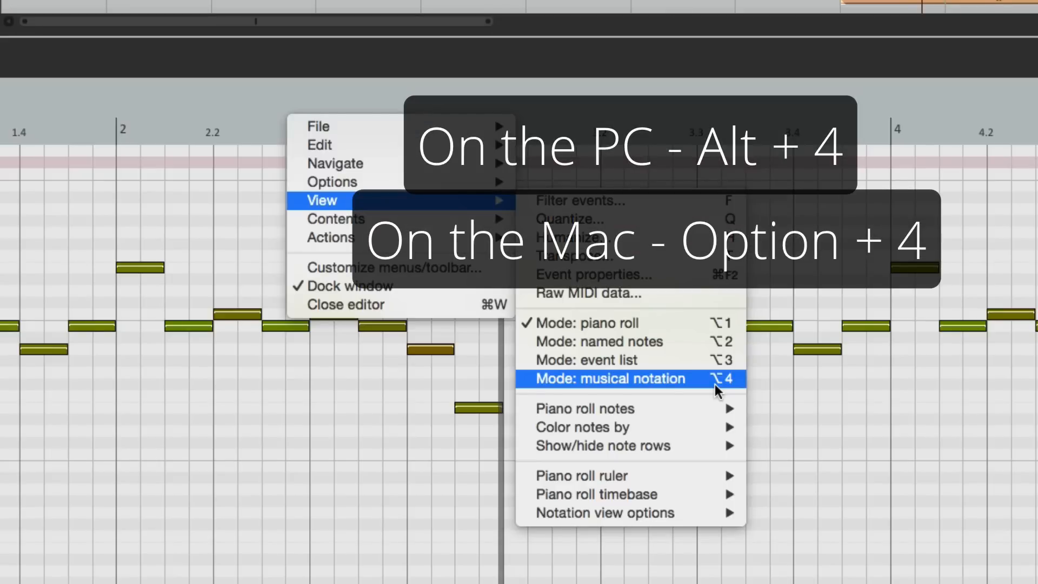
# - Switch the MIDI editor view to musical notation mode
pyautogui.click(609, 378)
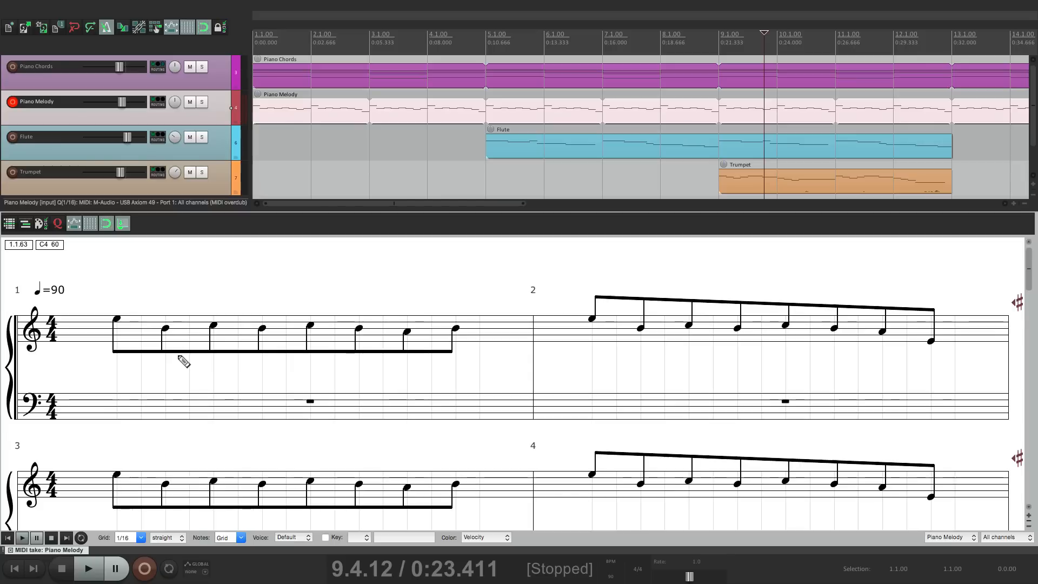
# - Play and stop the Piano Melody before and after raising its opening note
pyautogui.click(88, 568)
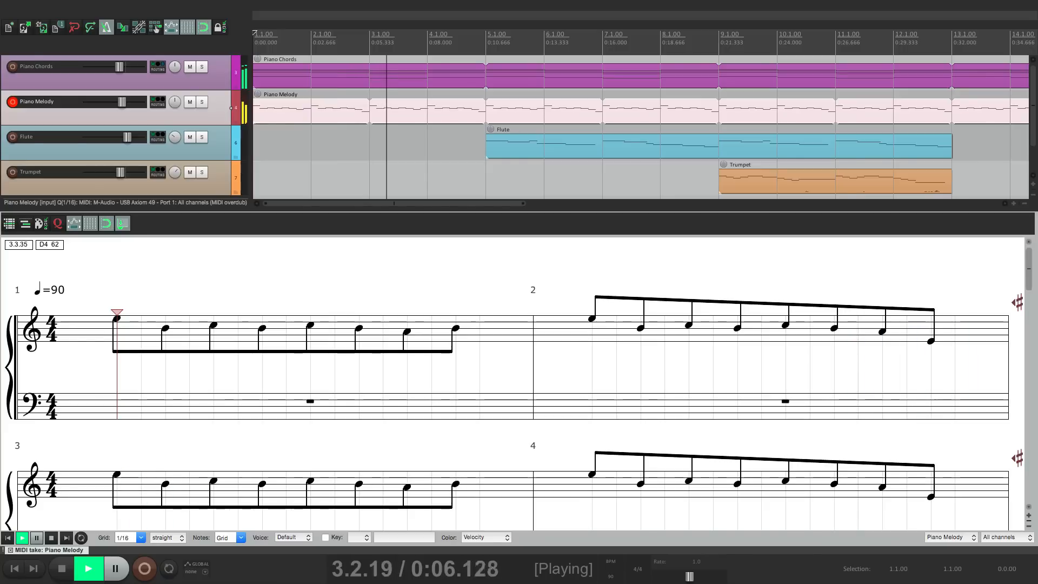
pyautogui.click(88, 568)
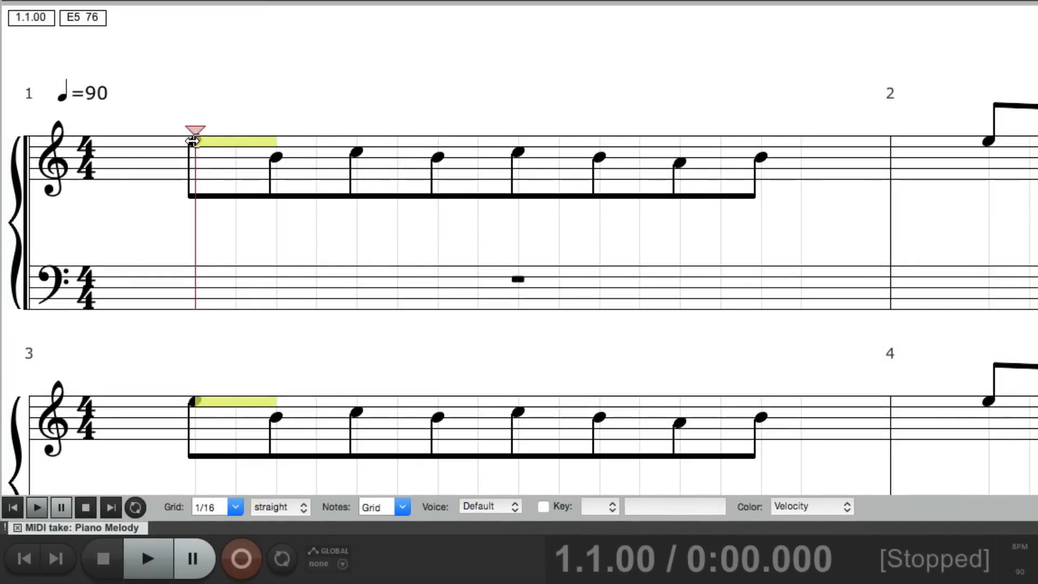
pyautogui.moveTo(195, 146)
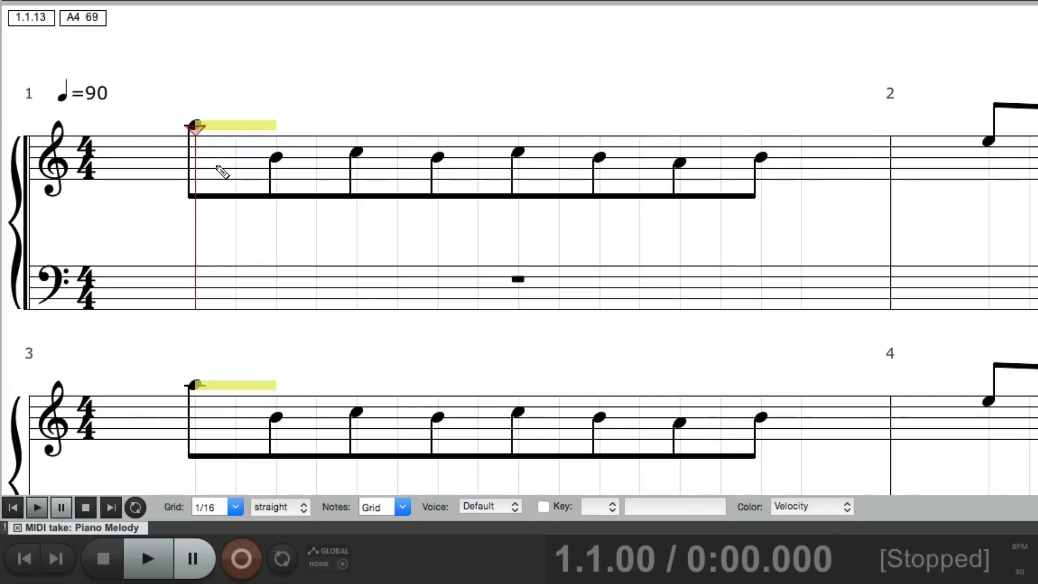
pyautogui.click(146, 558)
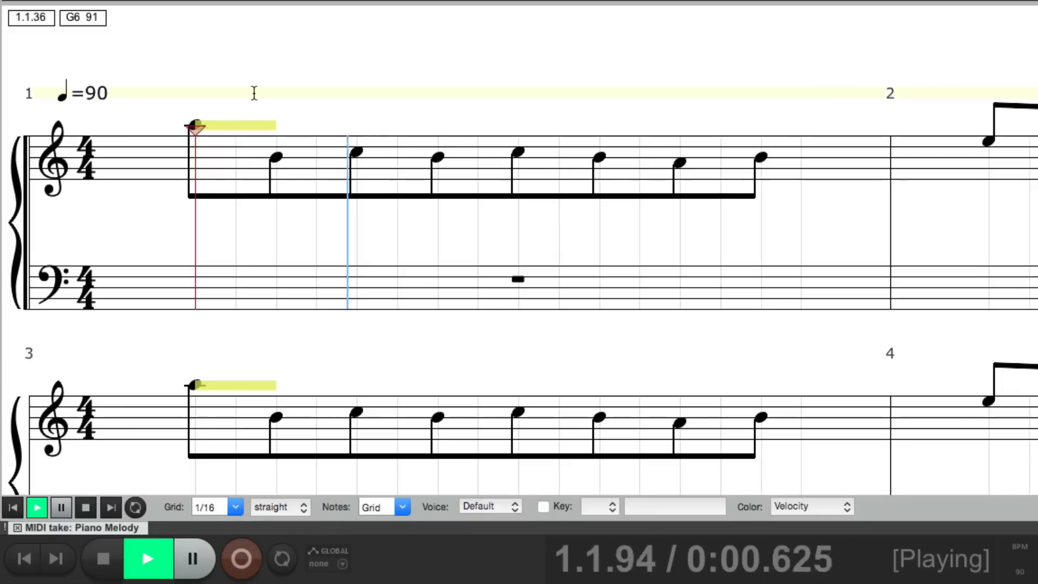
pyautogui.click(103, 558)
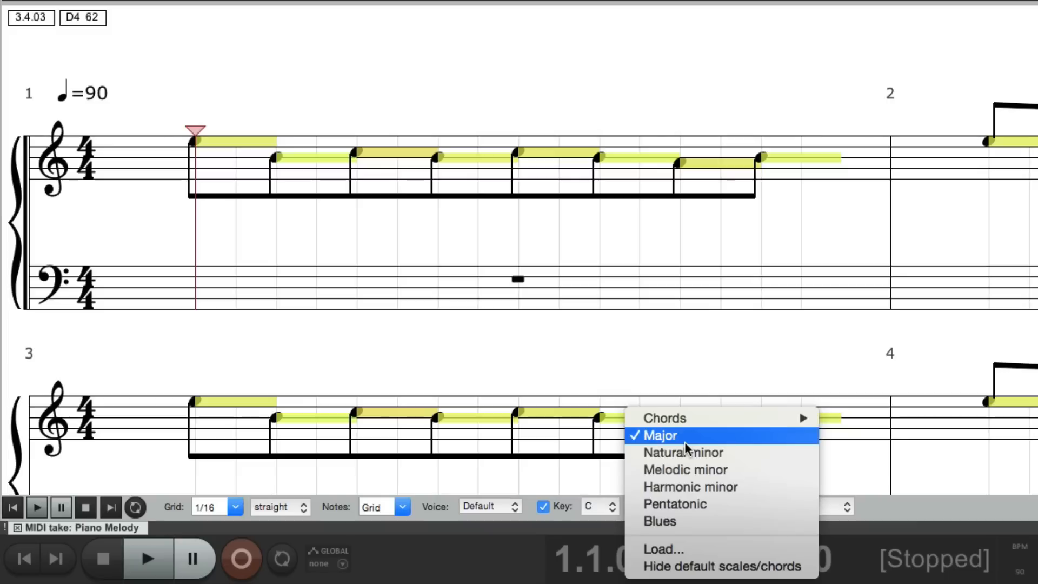
# - Set the key scale to C Major and drag bar 1's first note to other scale pitches
pyautogui.click(660, 435)
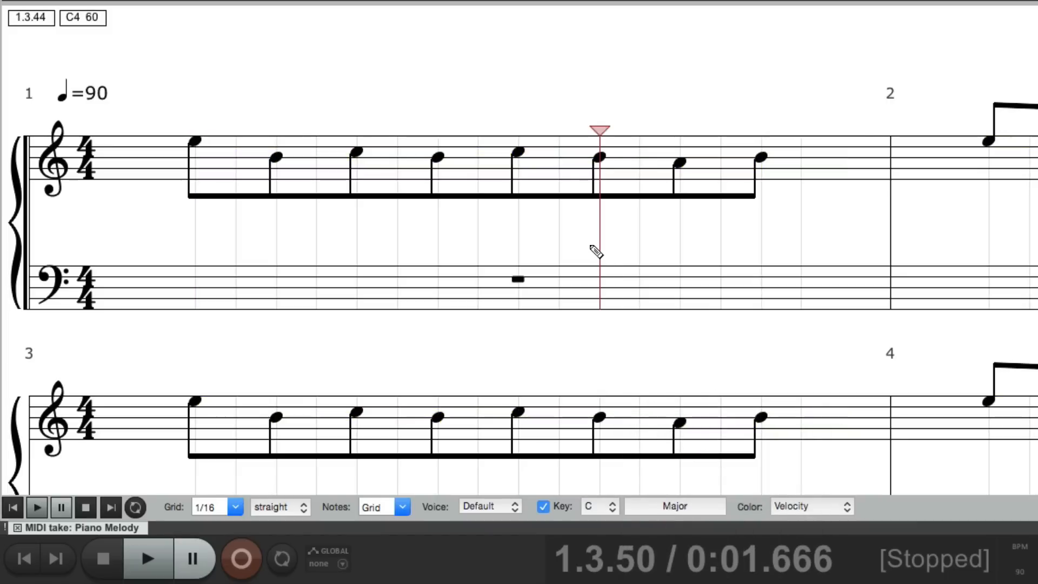
pyautogui.moveTo(521, 165)
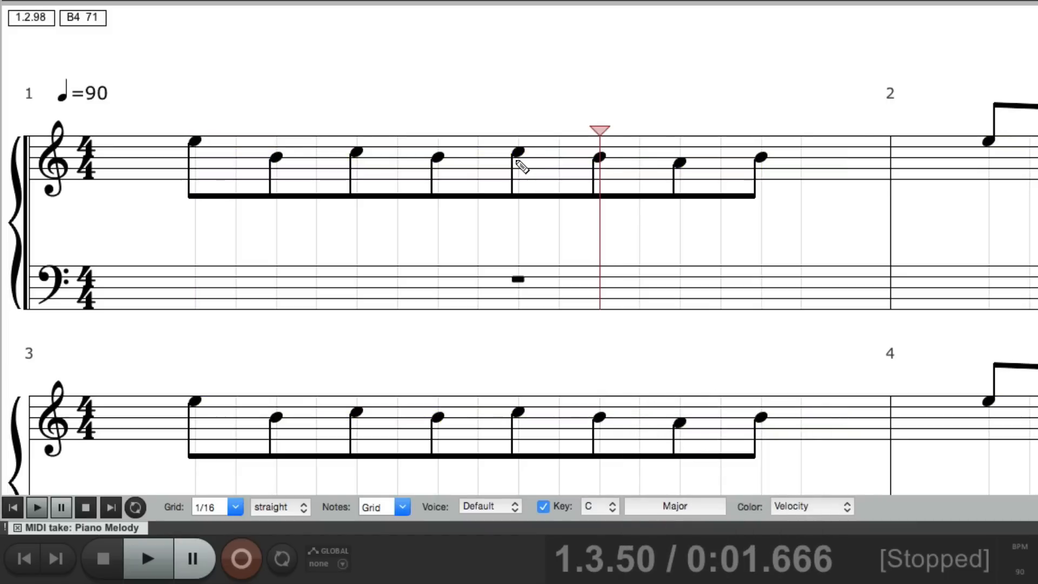
pyautogui.click(192, 142)
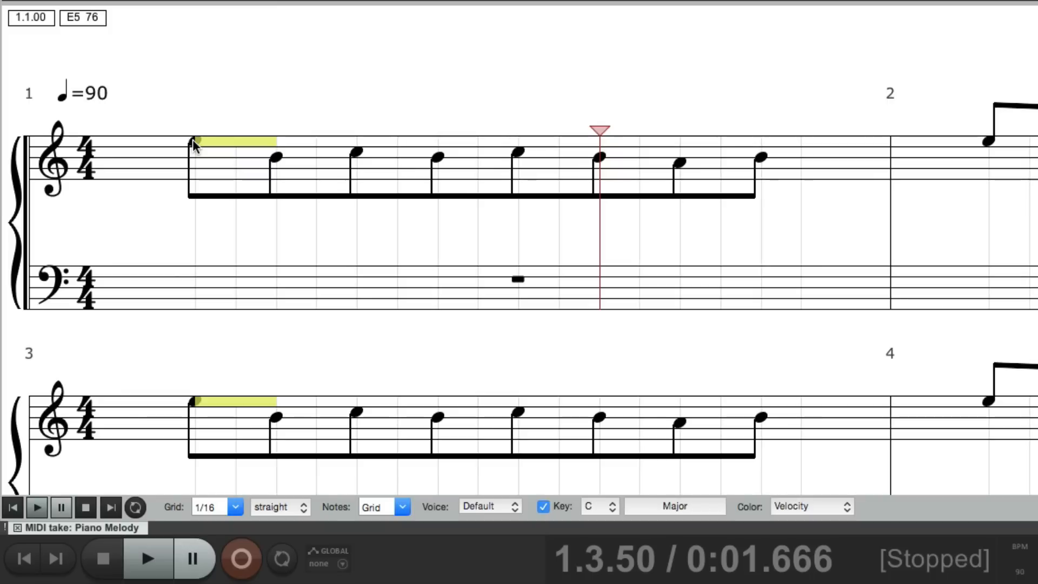
pyautogui.moveTo(197, 157); pyautogui.dragTo(197, 149)
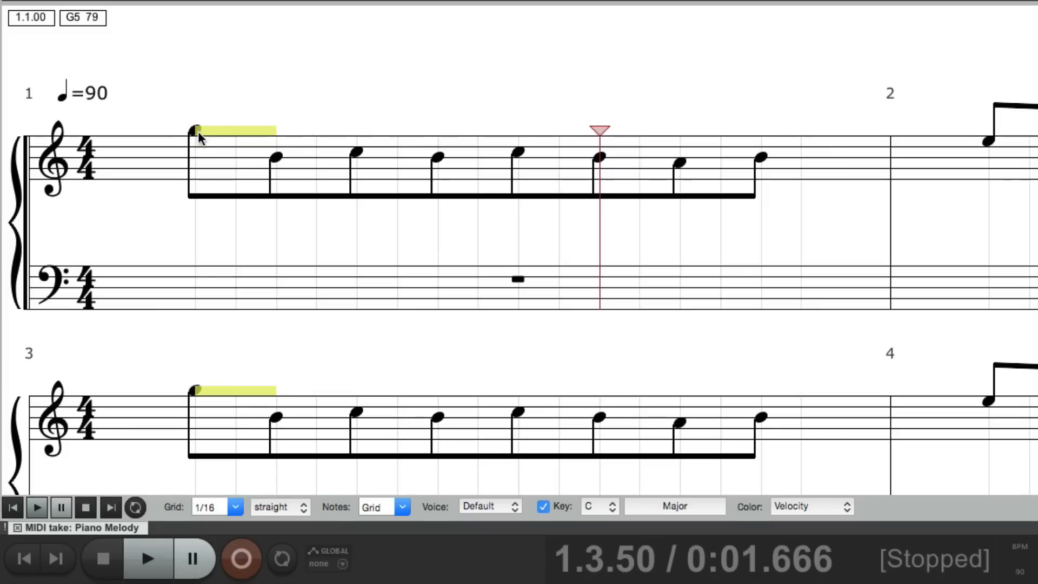
pyautogui.moveTo(198, 129); pyautogui.dragTo(199, 138)
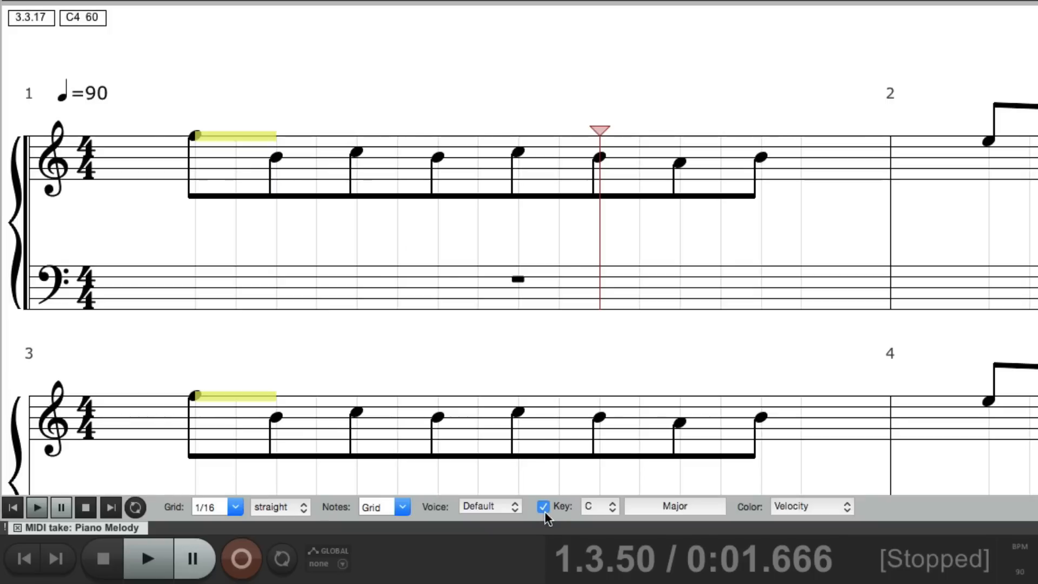
# - Turn key snapping off to raise the note to a sharp, re-enable it, then play back
pyautogui.click(544, 506)
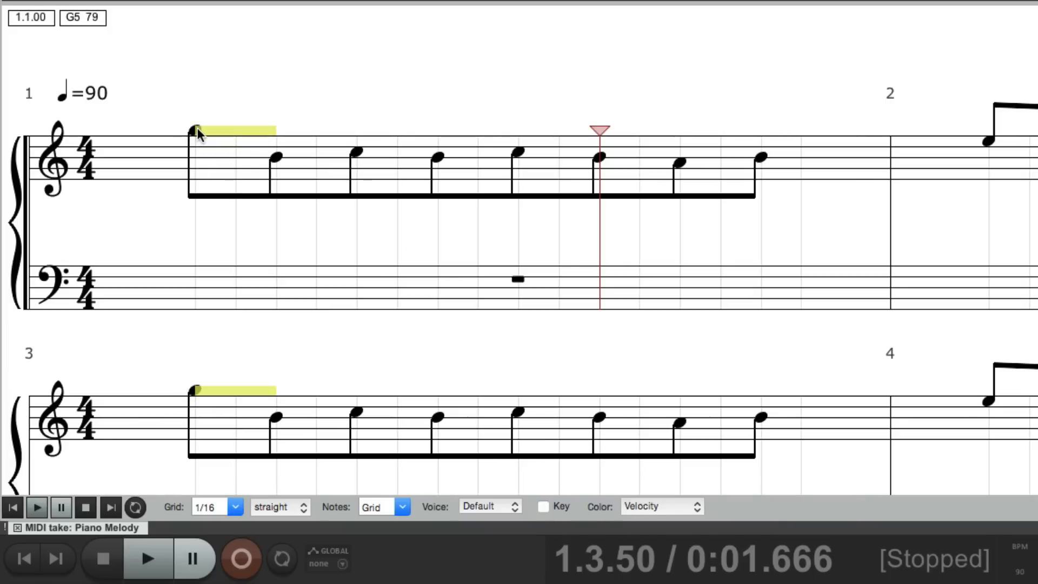
pyautogui.moveTo(195, 129); pyautogui.dragTo(195, 137)
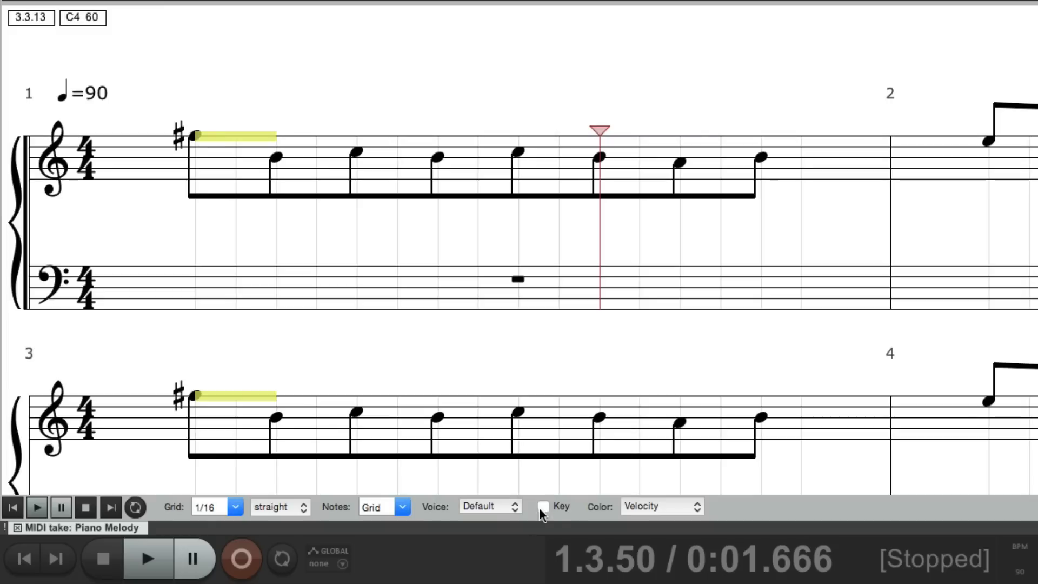
pyautogui.click(544, 506)
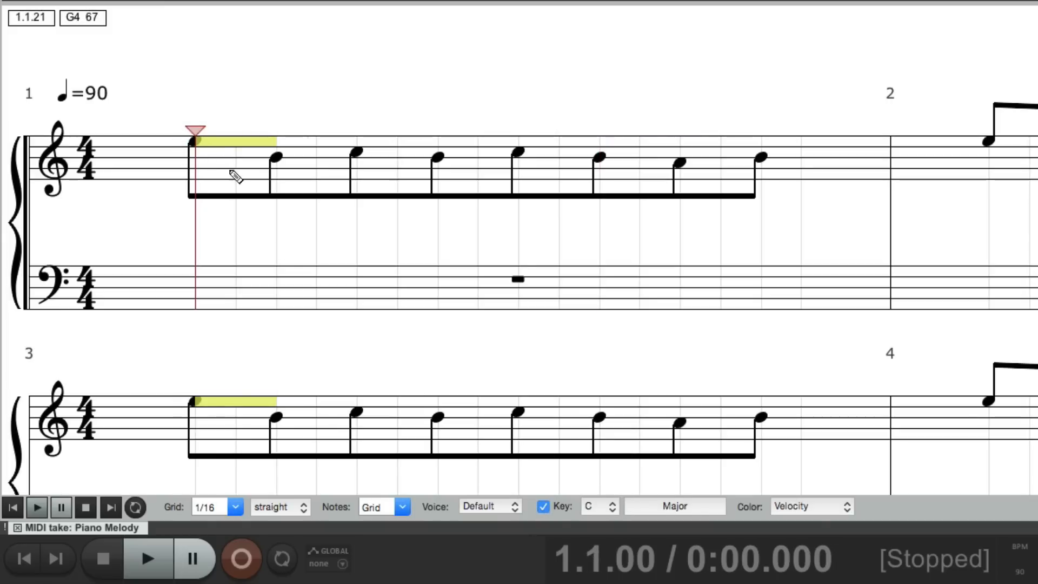
pyautogui.click(147, 558)
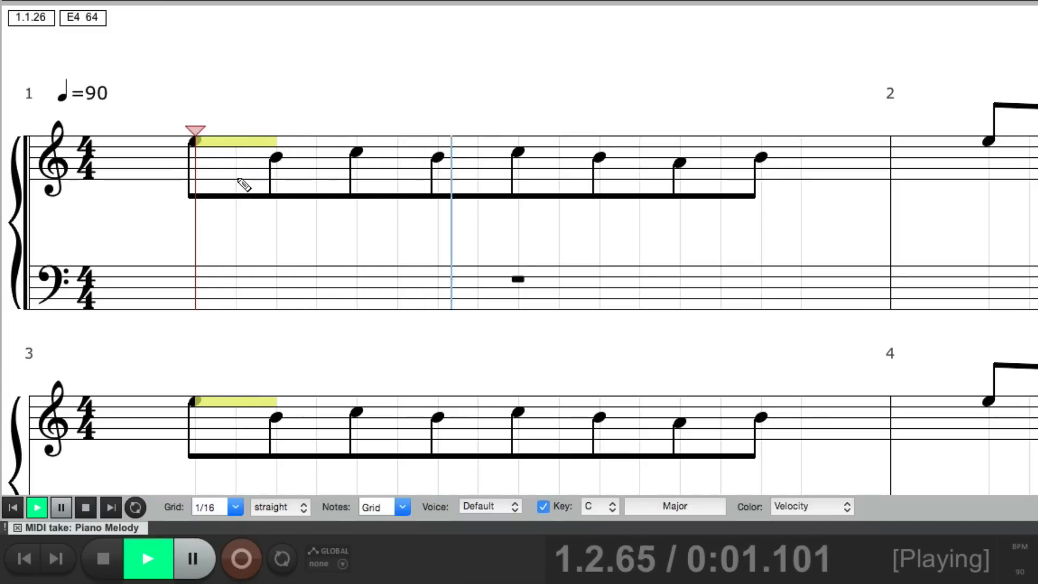
pyautogui.click(85, 507)
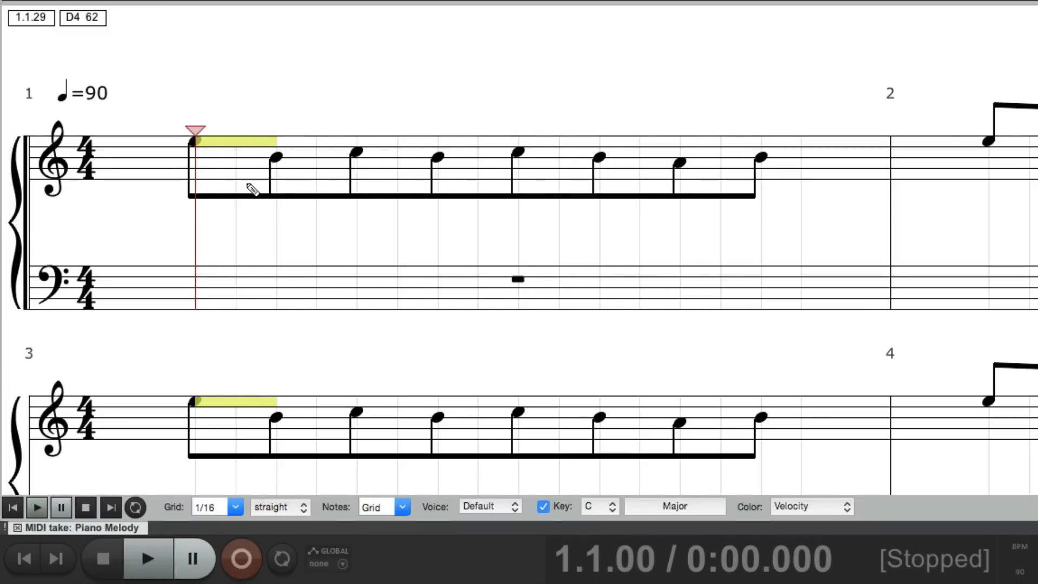
pyautogui.moveTo(272, 154)
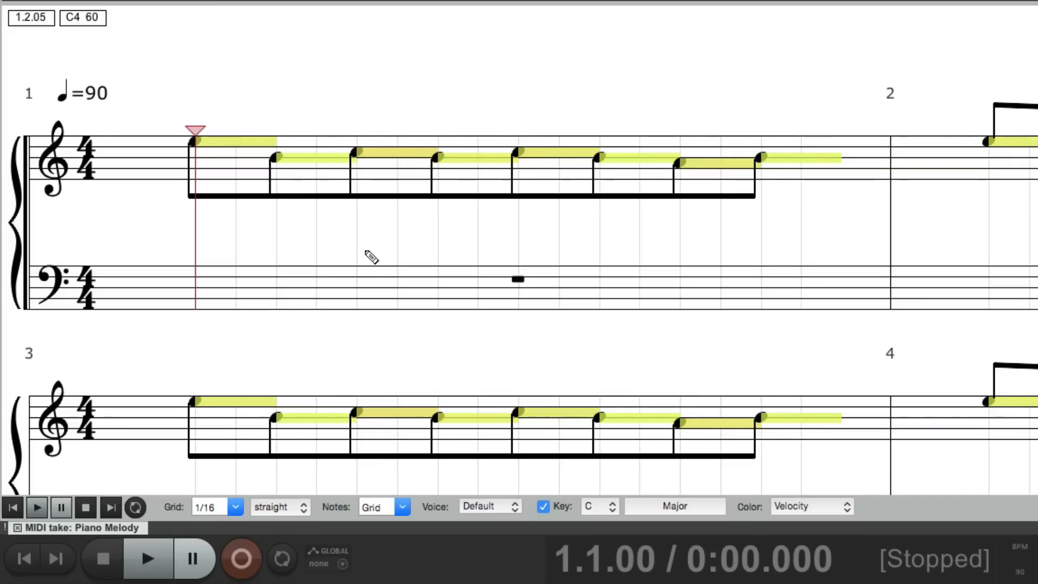
pyautogui.moveTo(360, 233)
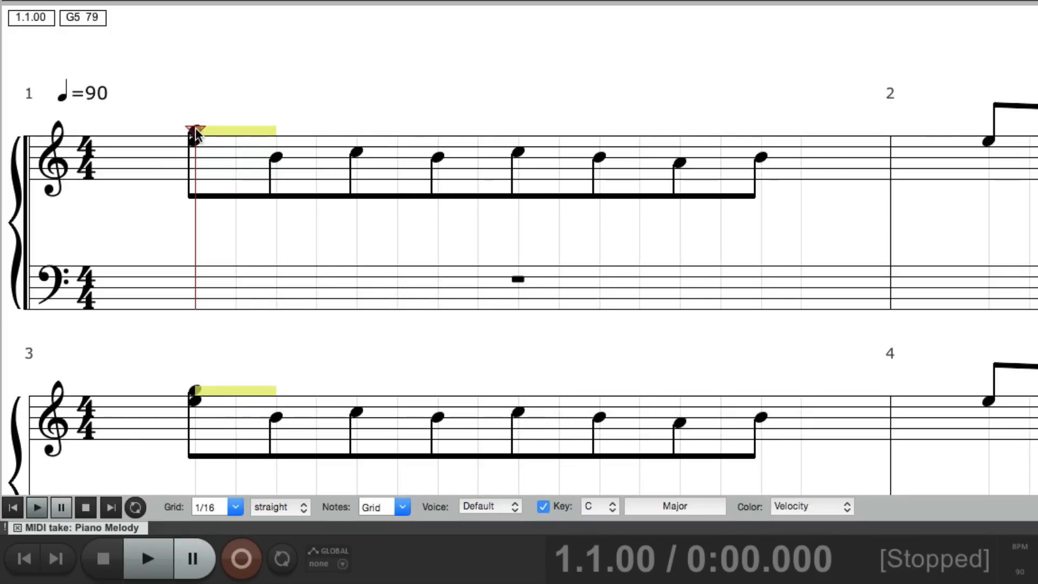
# - Drag bar 1's first note up above the staff, then back down near it
pyautogui.moveTo(195, 130); pyautogui.dragTo(195, 99)
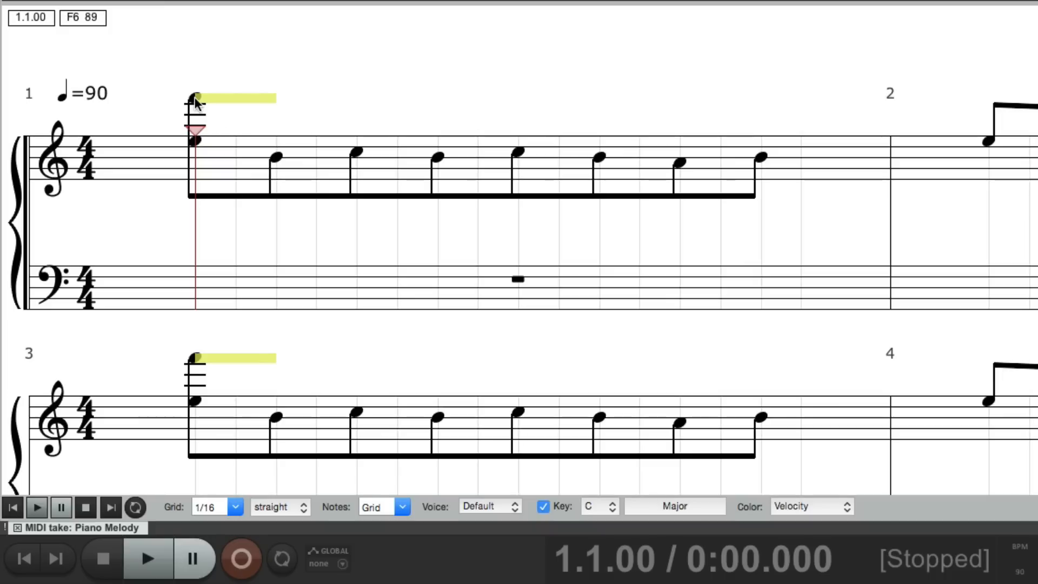
pyautogui.moveTo(197, 106); pyautogui.dragTo(197, 130)
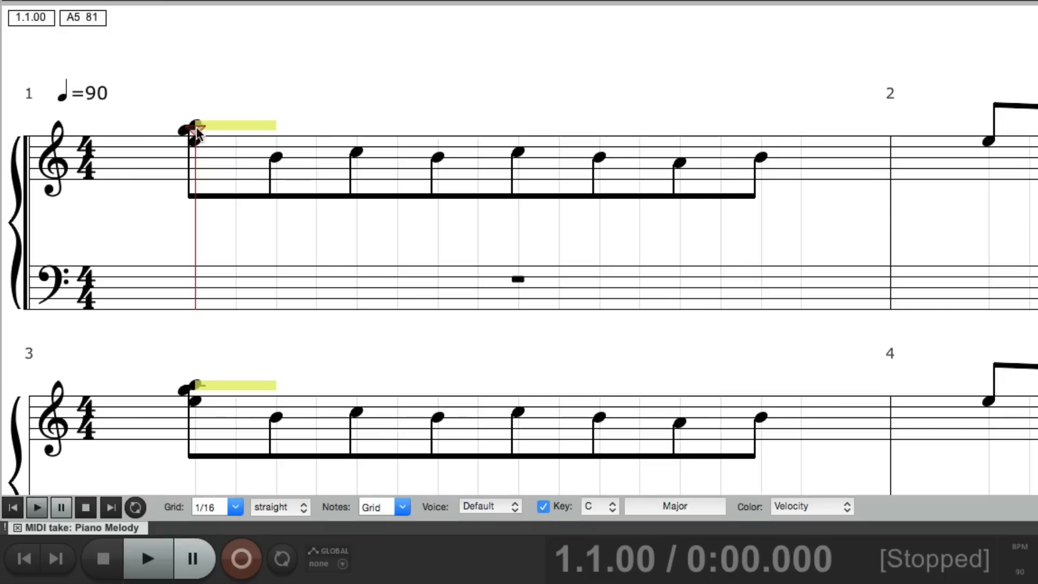
pyautogui.moveTo(194, 129); pyautogui.dragTo(194, 116)
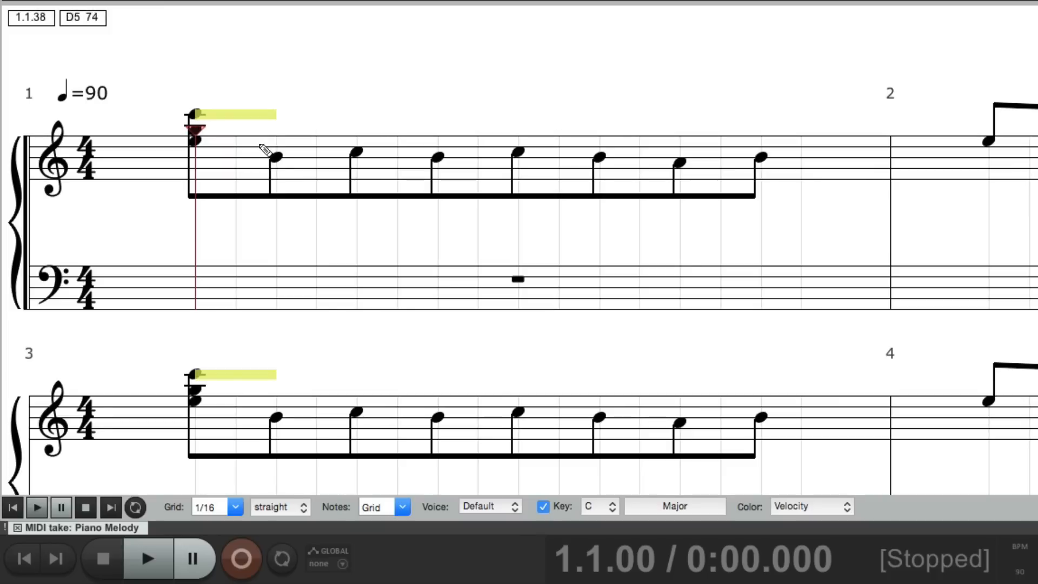
pyautogui.moveTo(295, 153)
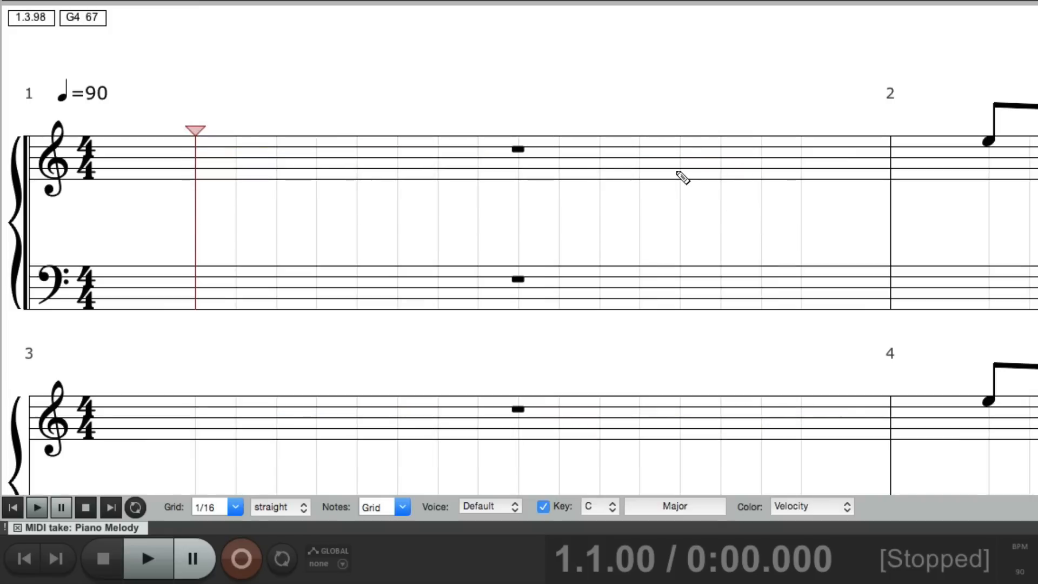
# - Redraw eight eighth notes into bar 1, record, and play back the melody
pyautogui.click(240, 558)
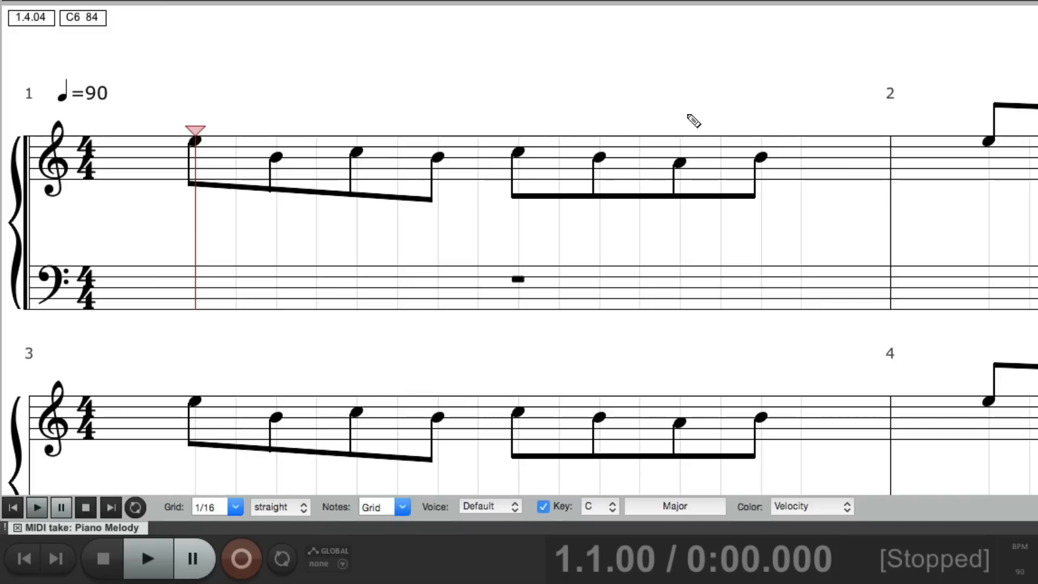
pyautogui.moveTo(514, 127)
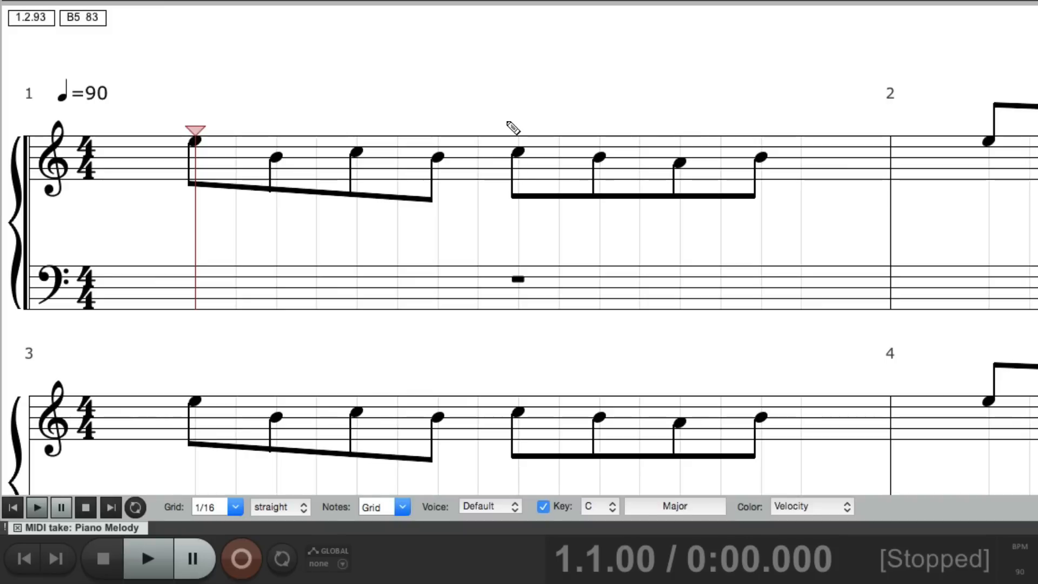
pyautogui.click(147, 559)
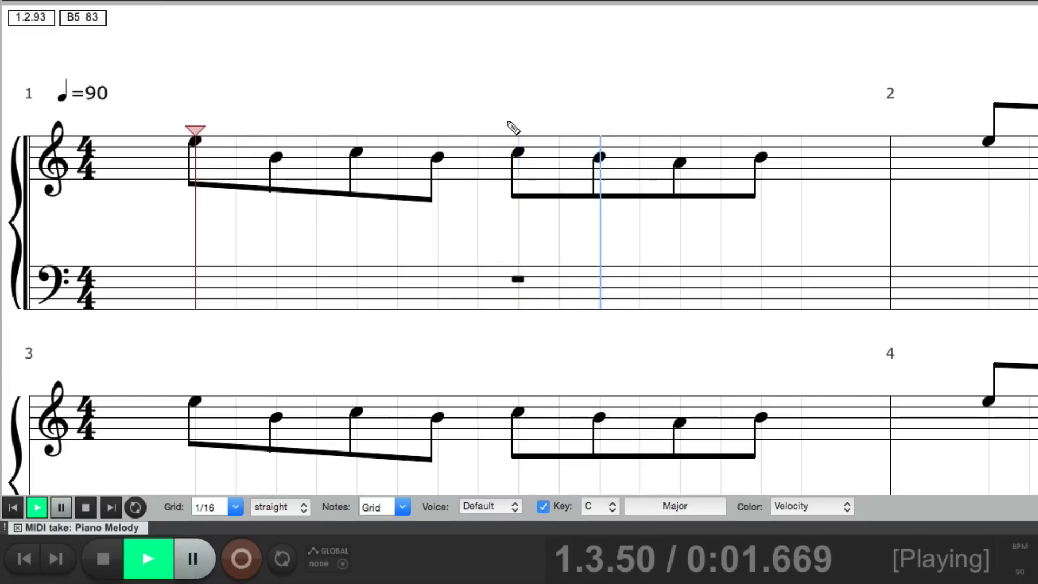
pyautogui.click(102, 558)
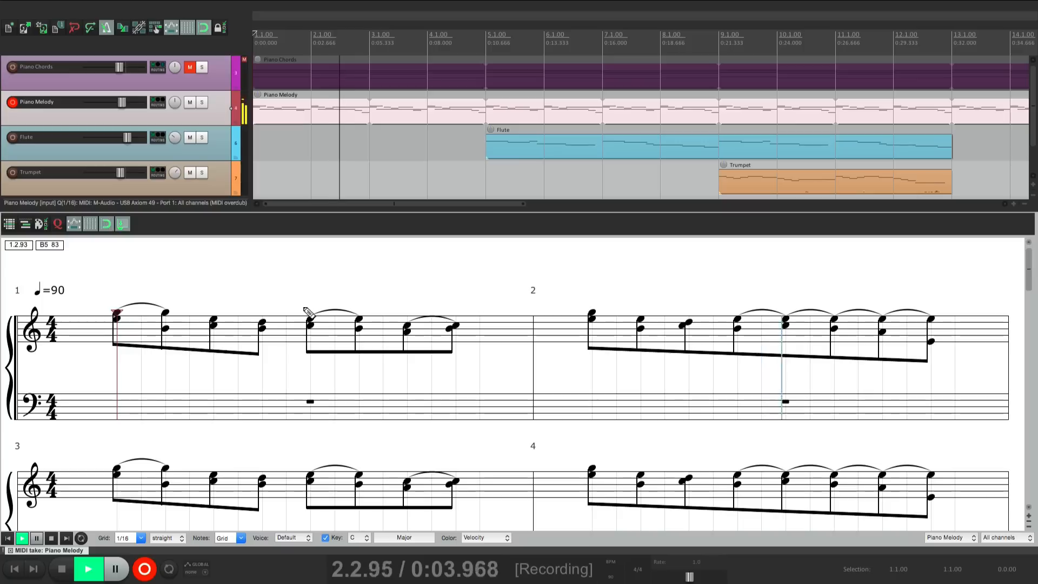
pyautogui.click(64, 568)
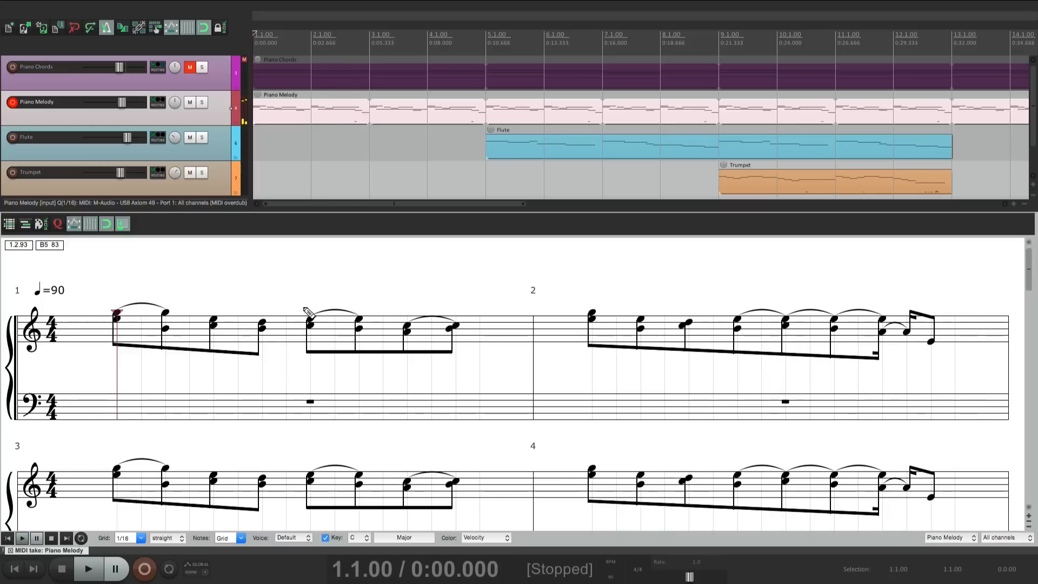
pyautogui.click(88, 568)
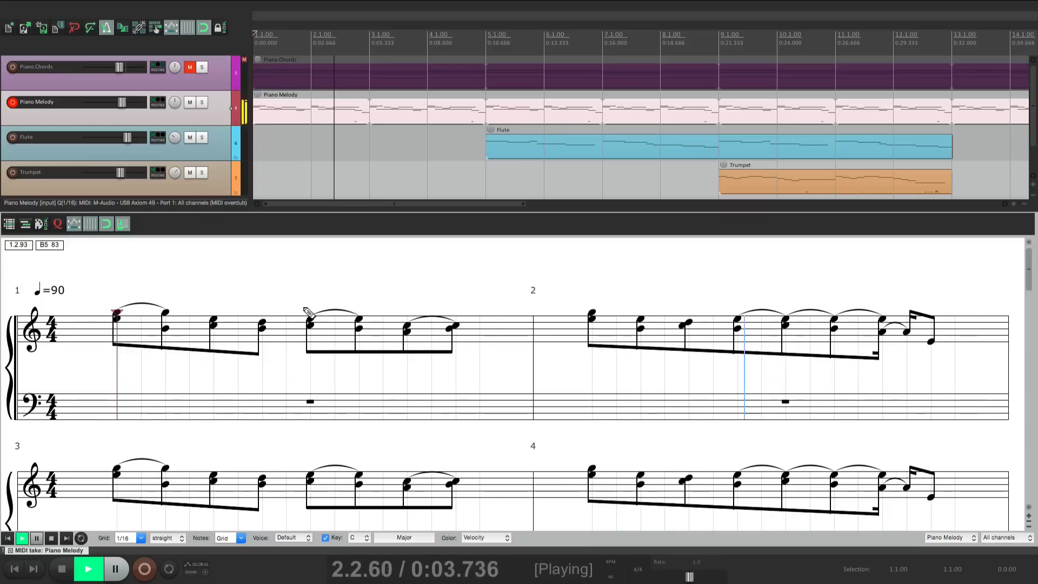
pyautogui.click(88, 569)
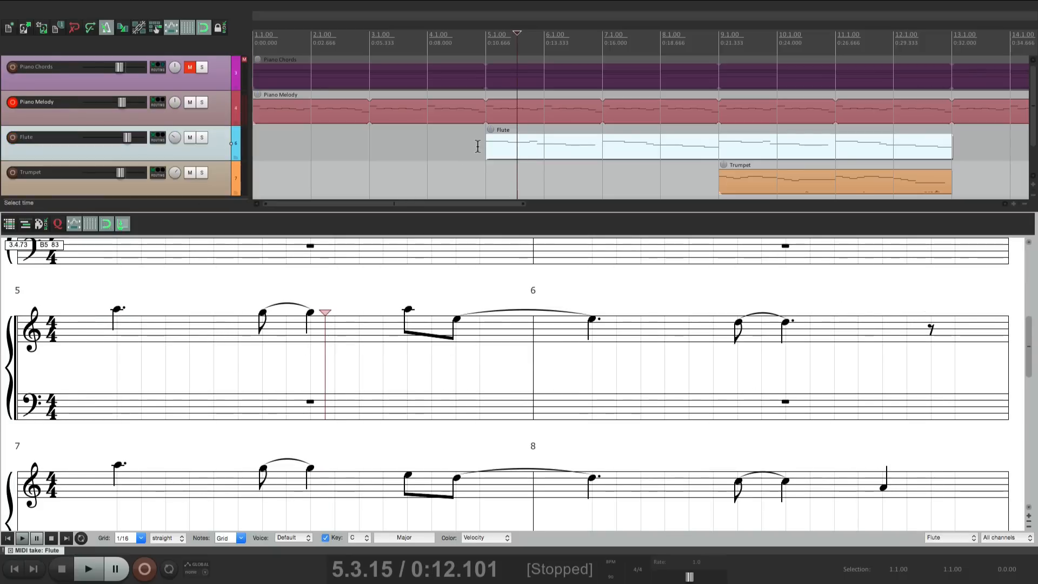
# - Show the Flute part, select its first bar 5 note, then display the Trumpet part
pyautogui.click(88, 569)
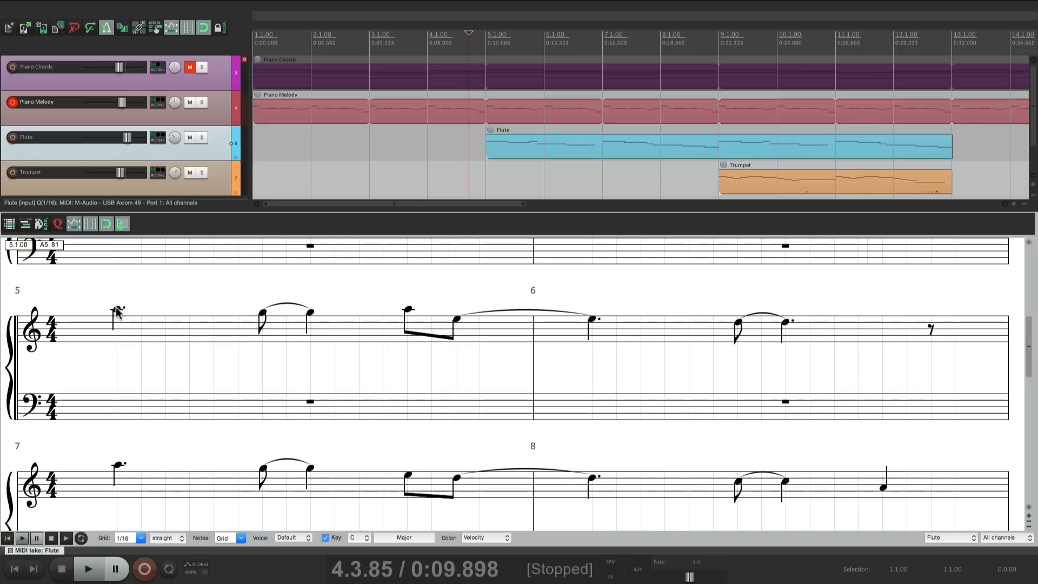
pyautogui.click(118, 311)
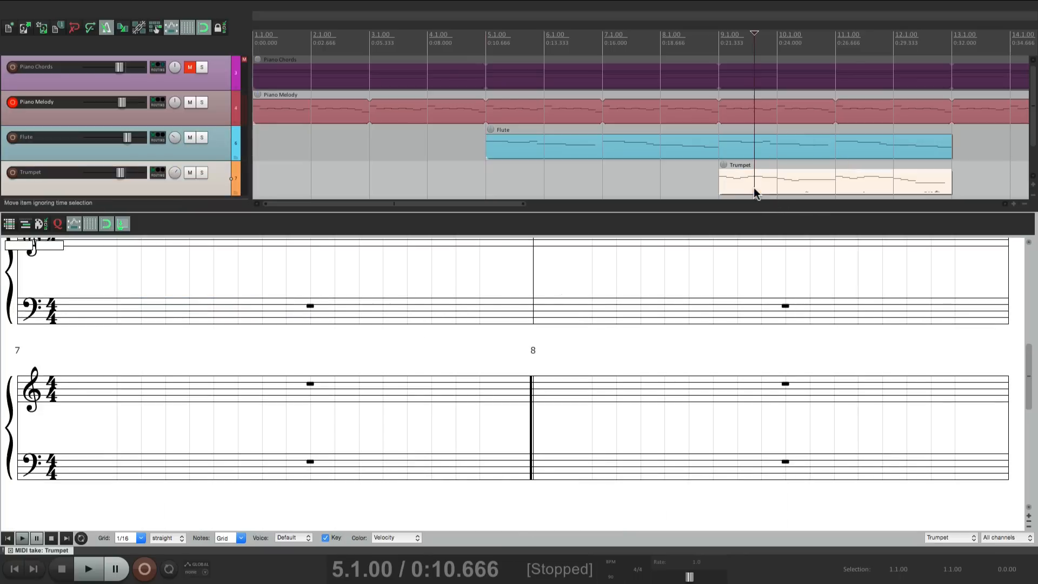
pyautogui.click(88, 568)
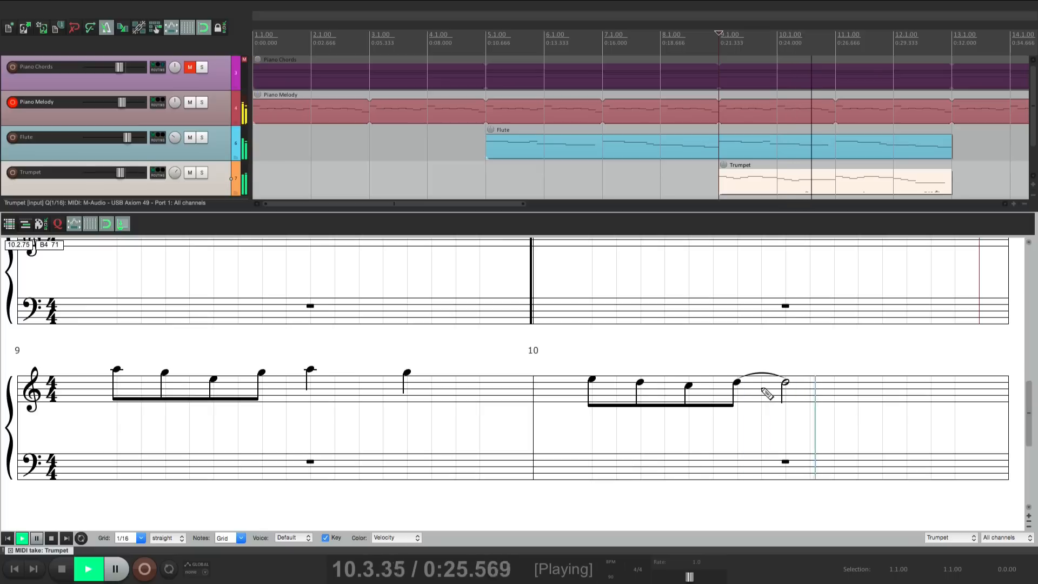
# - Play the Trumpet melody through bars 9–10
pyautogui.click(61, 568)
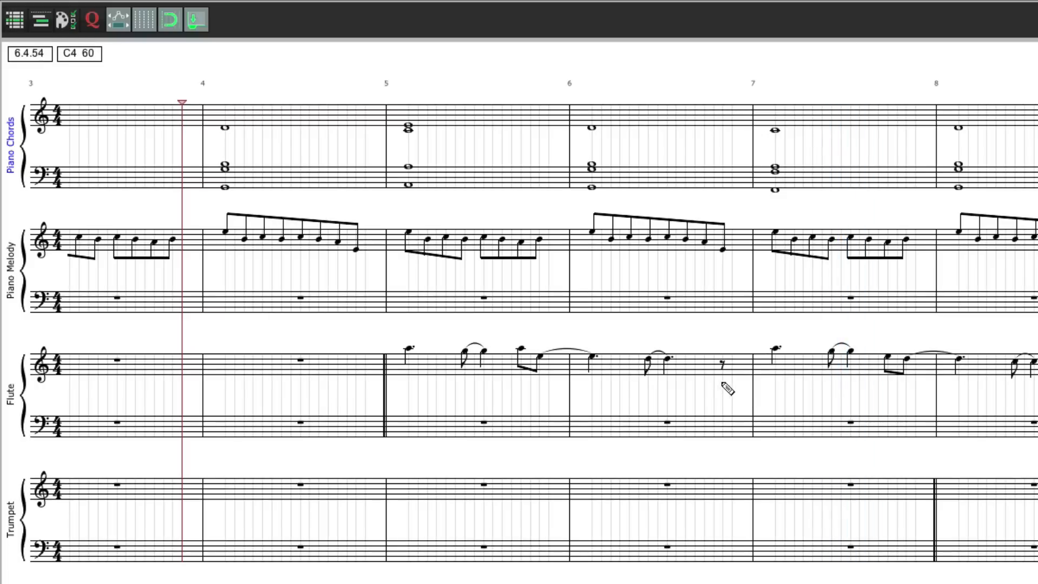
# - Display all four tracks as staves and select the eighth note in Flute bar 6
pyautogui.click(669, 362)
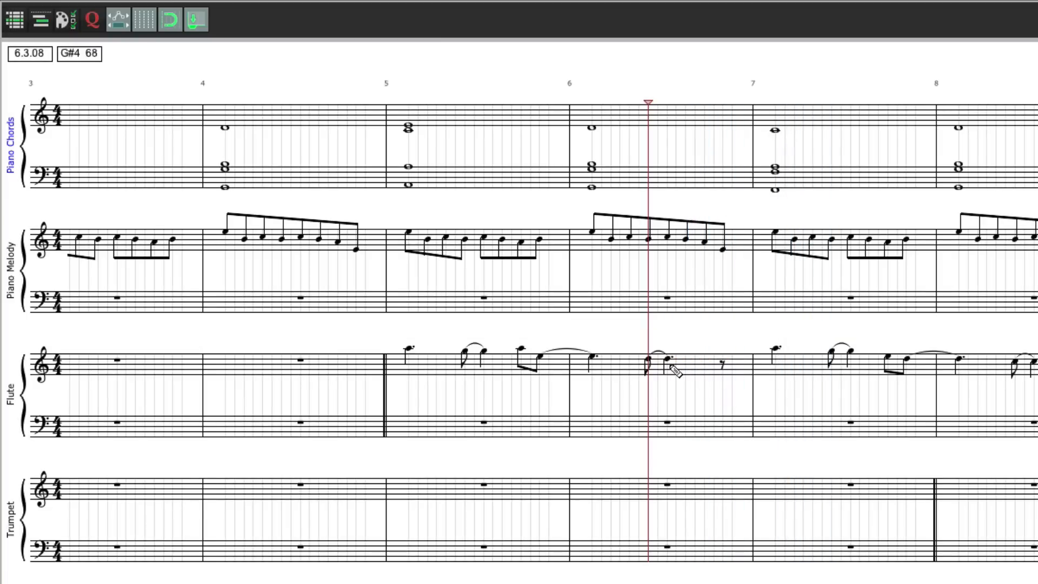
pyautogui.click(658, 363)
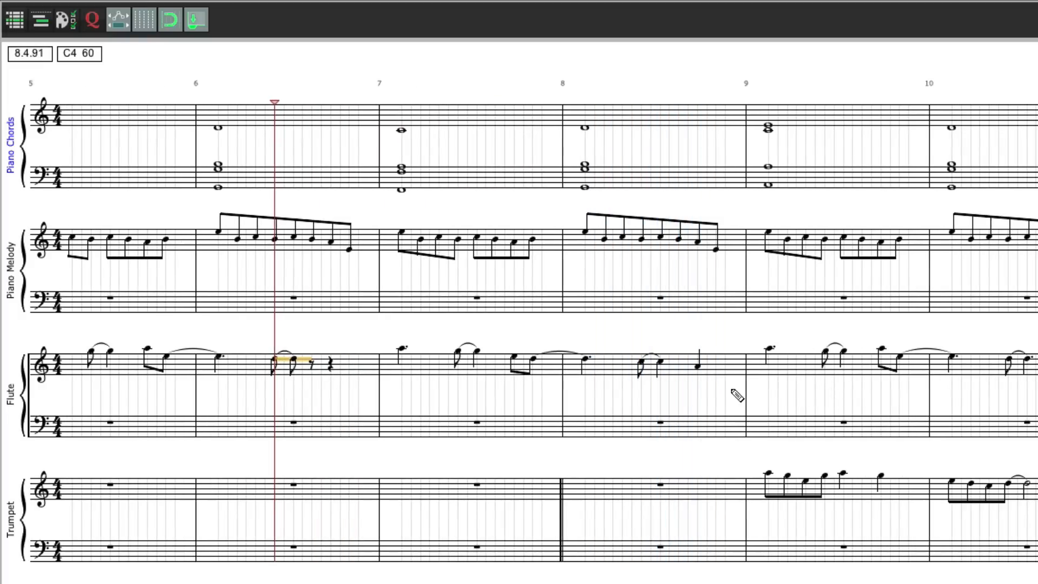
pyautogui.moveTo(873, 452)
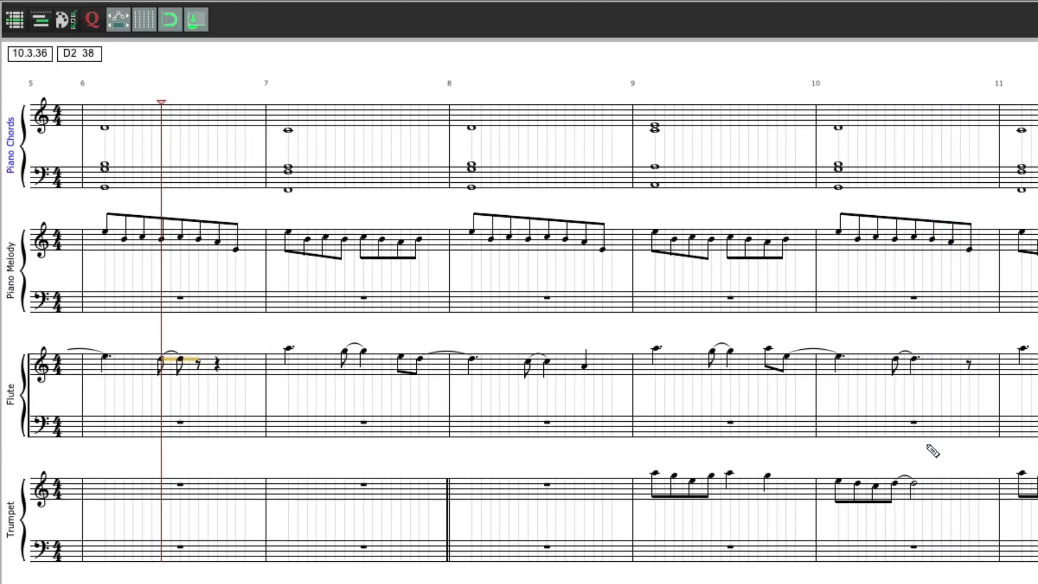
pyautogui.moveTo(692, 343)
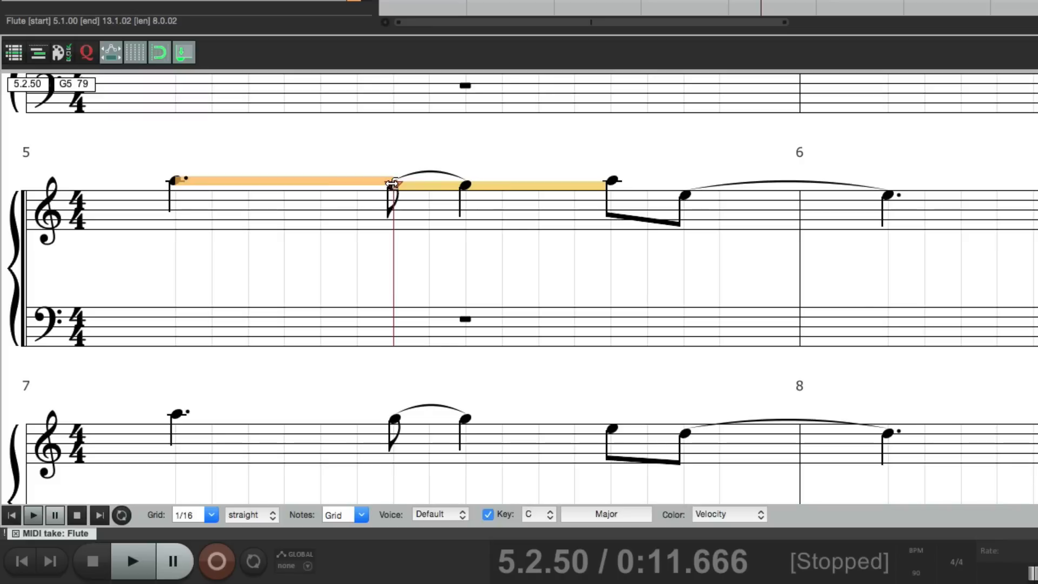
# - Drag the Flute's bar 5 eighth note earlier, then select bar 5's opening note
pyautogui.moveTo(394, 184); pyautogui.dragTo(315, 182)
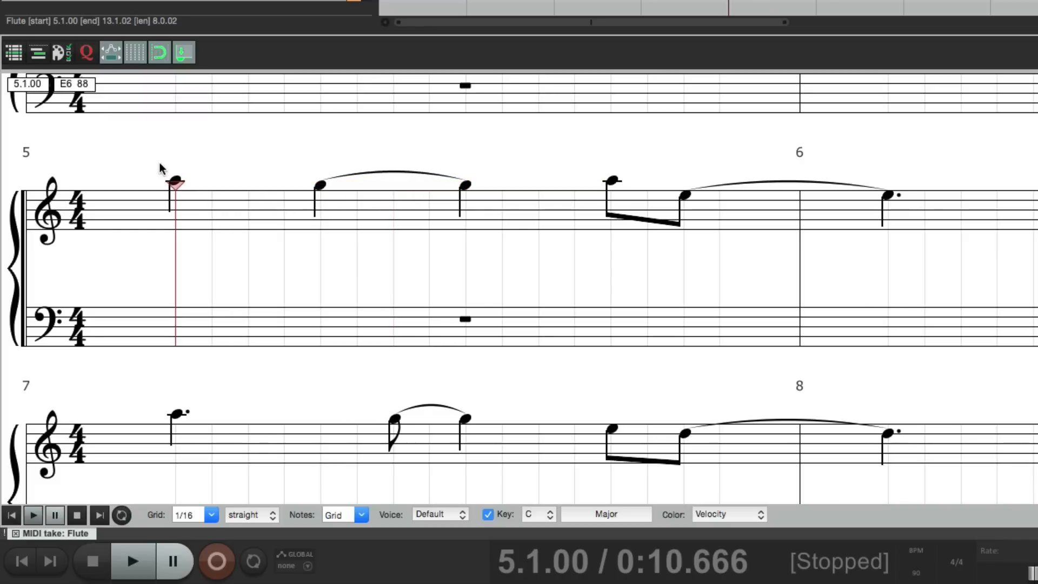
pyautogui.click(131, 560)
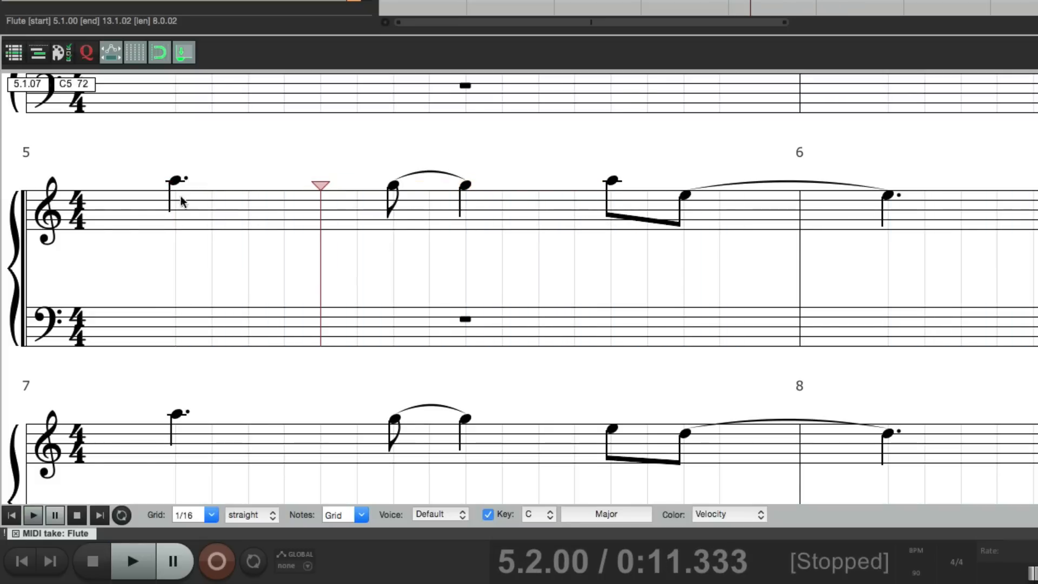
pyautogui.rightClick(174, 183)
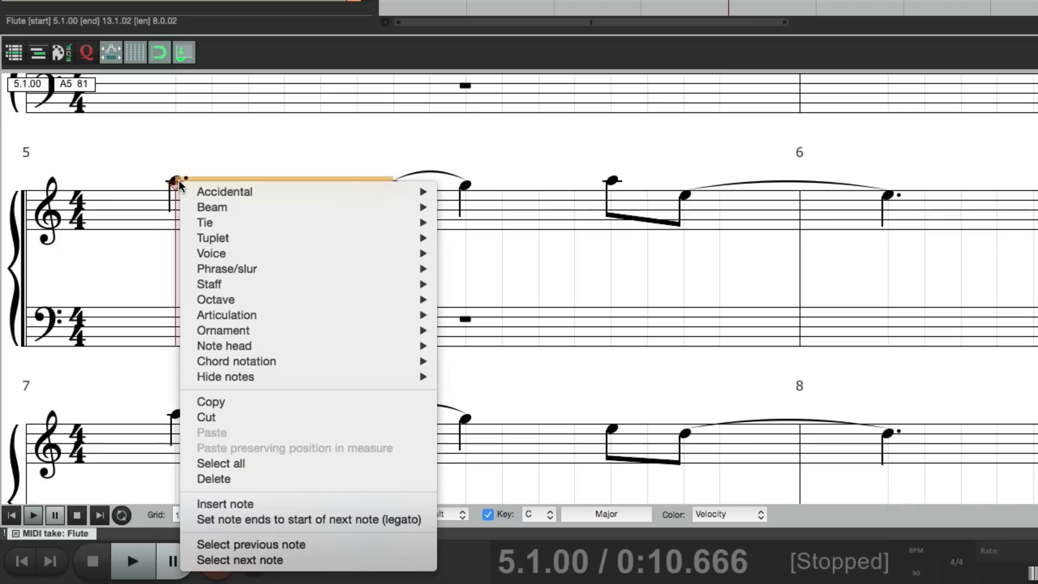
pyautogui.moveTo(224, 191)
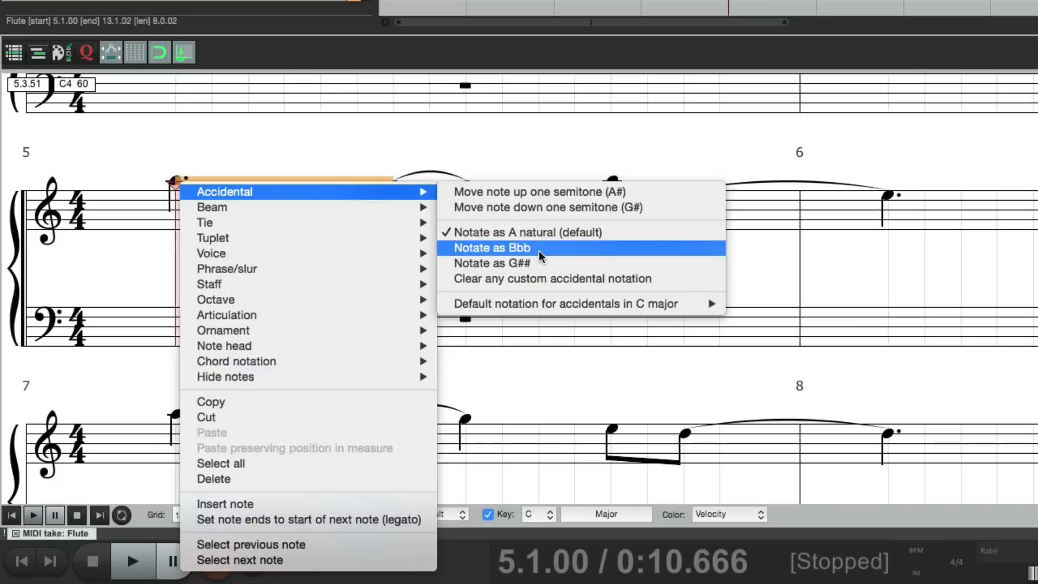
pyautogui.click(492, 247)
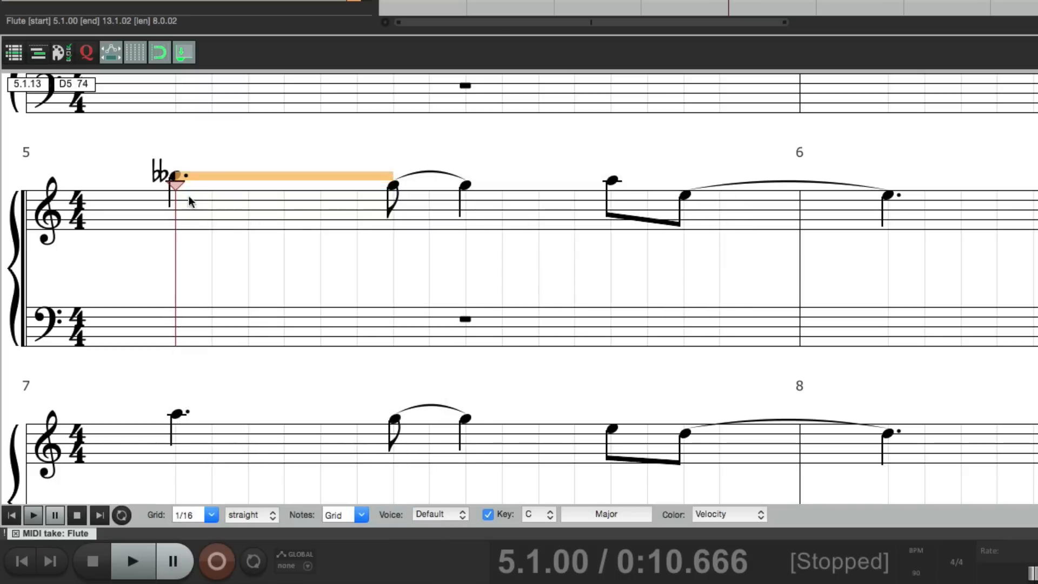
pyautogui.rightClick(175, 185)
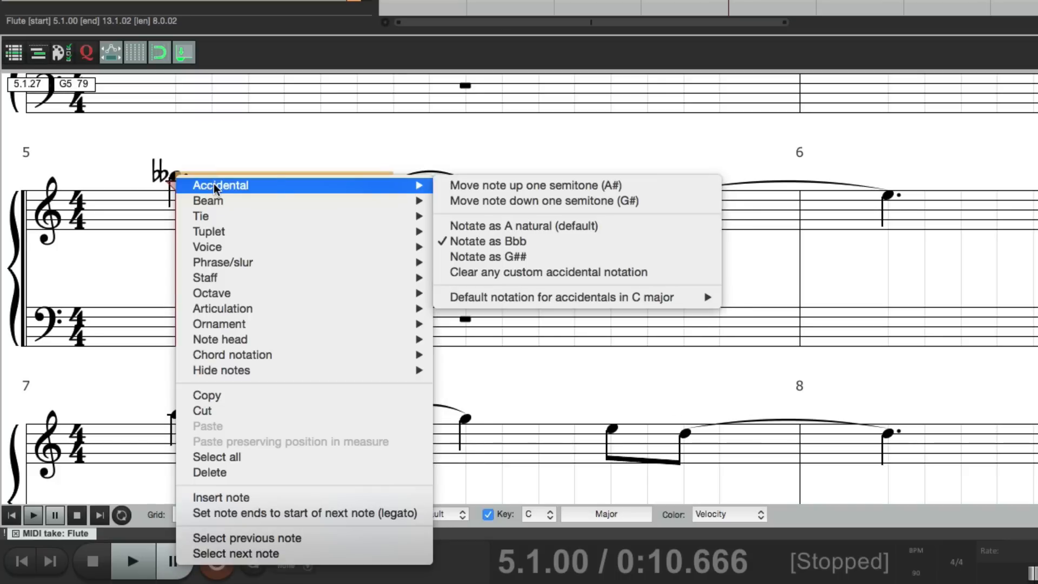
pyautogui.moveTo(569, 256)
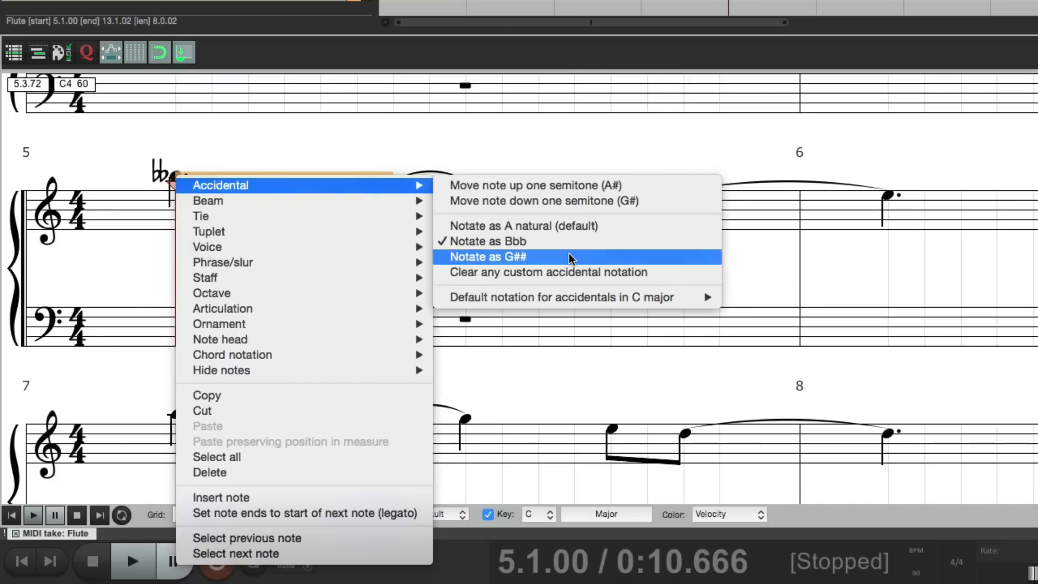
pyautogui.click(487, 257)
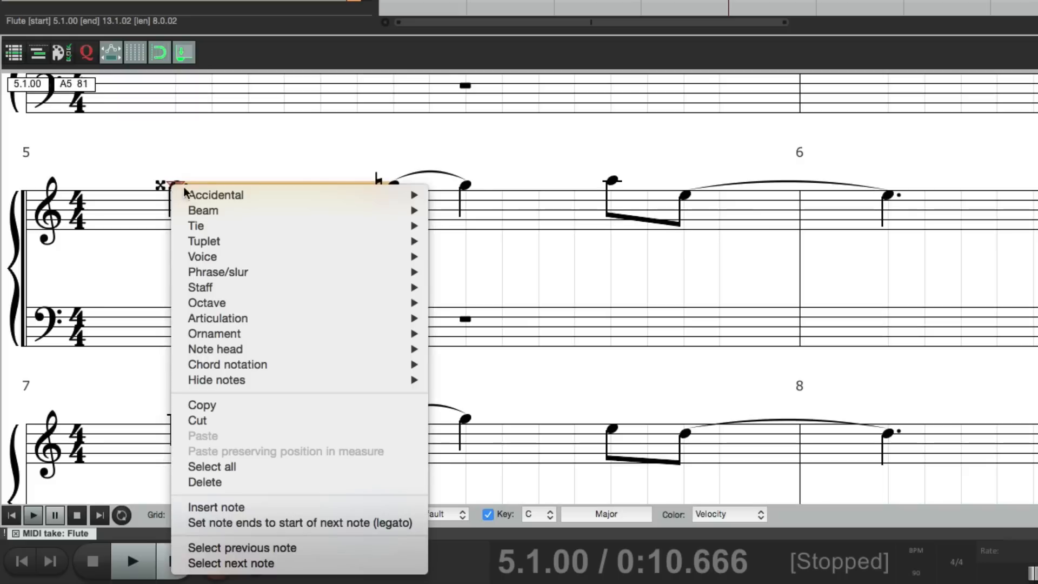
pyautogui.moveTo(216, 195)
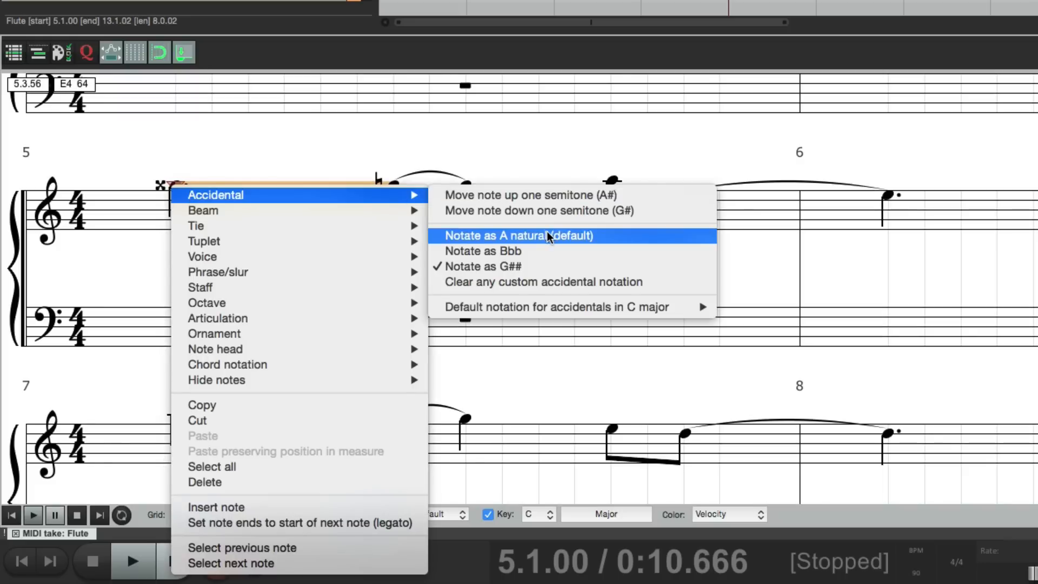
pyautogui.click(519, 236)
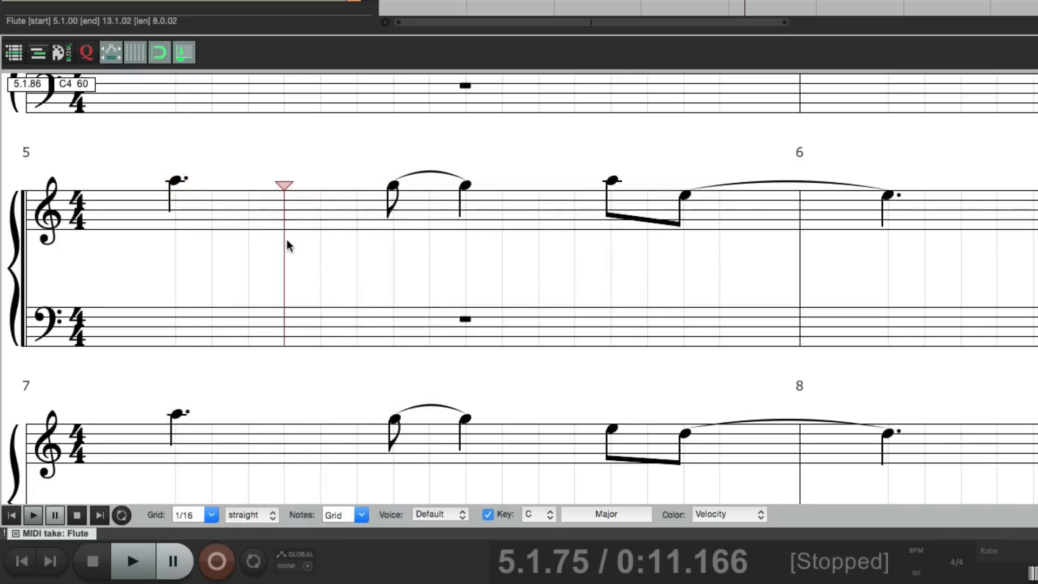
pyautogui.rightClick(175, 182)
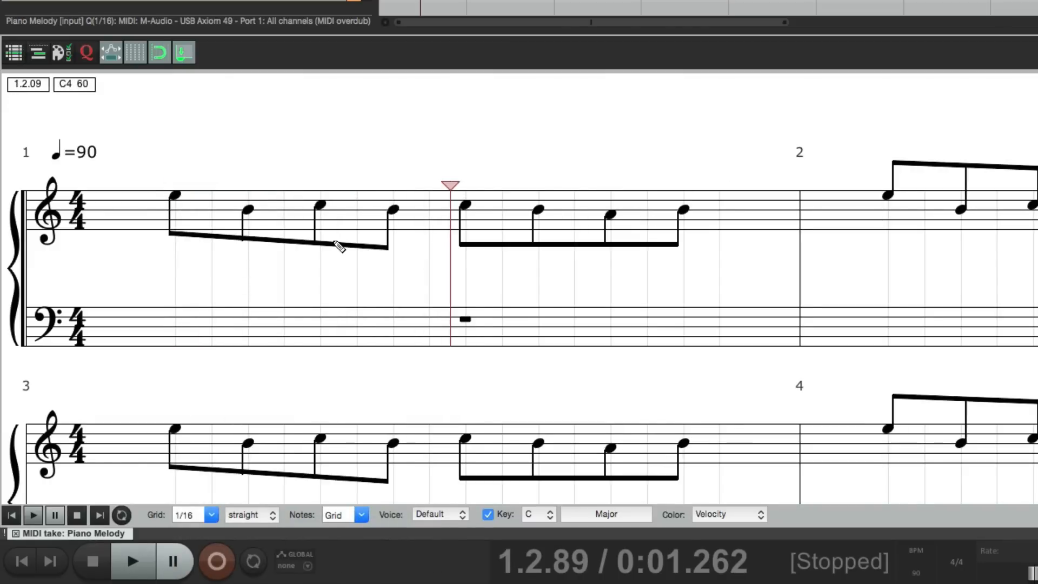
pyautogui.moveTo(410, 227)
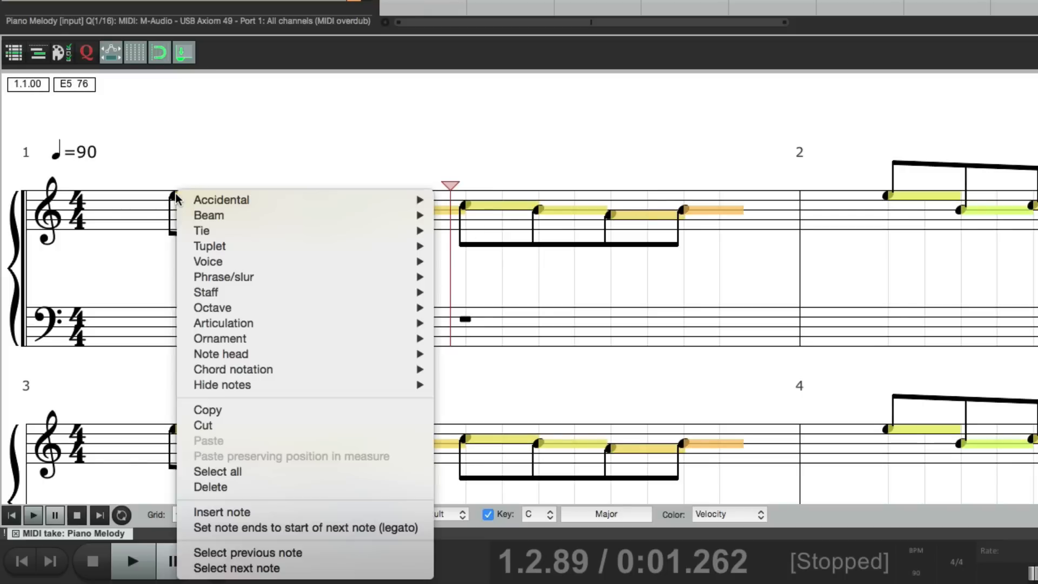
pyautogui.moveTo(208, 215)
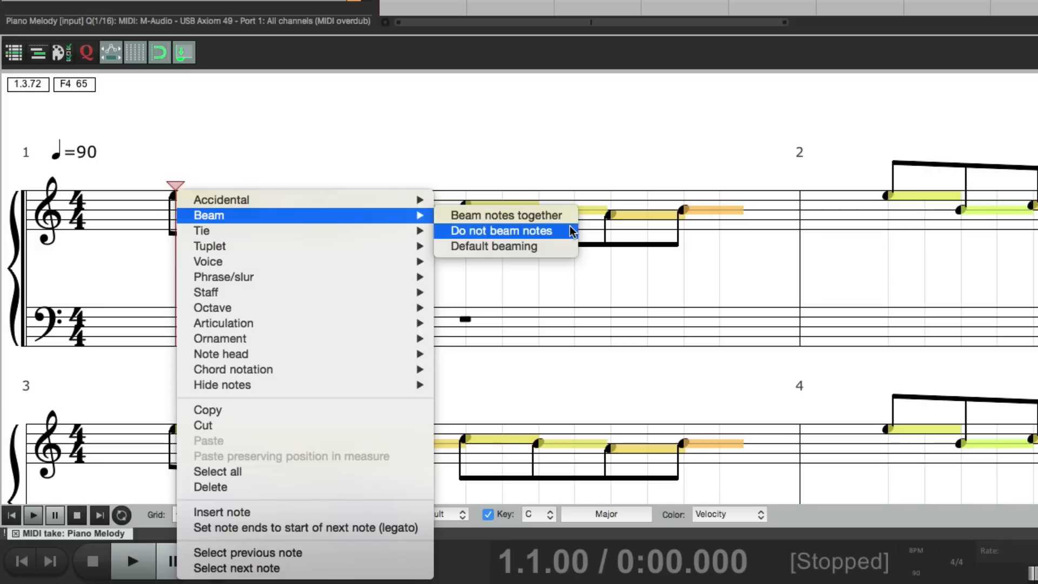
# - Unbeam bar 1's eighth notes, then beam notes three–four together and the next four as one group
pyautogui.click(502, 230)
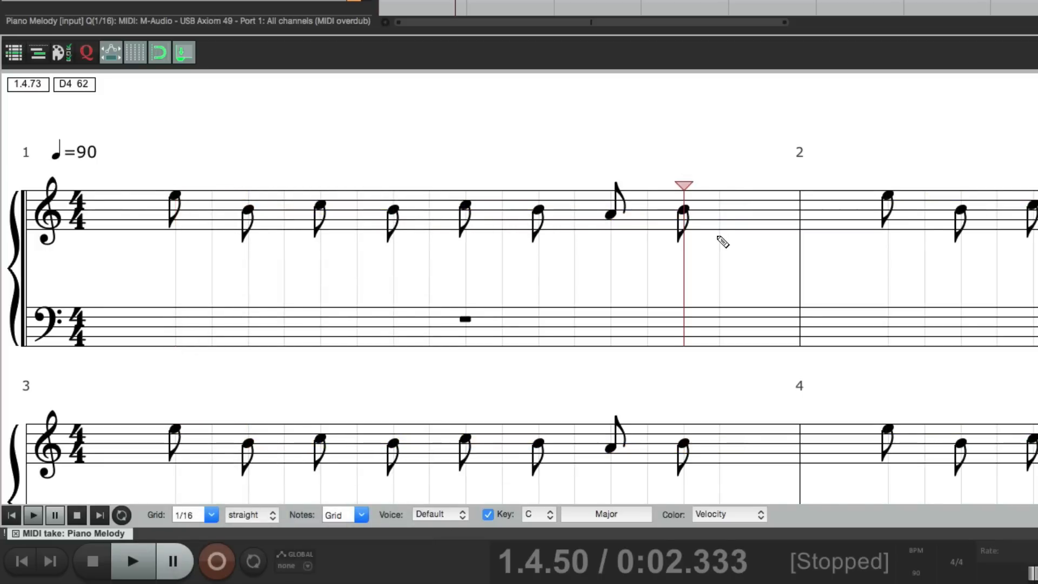
pyautogui.moveTo(693, 239)
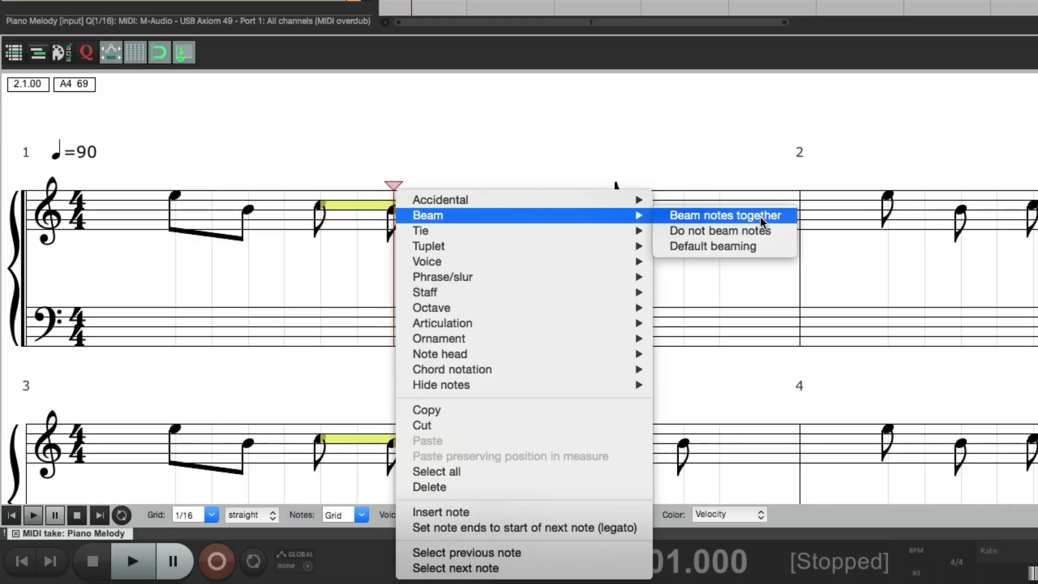
pyautogui.click(725, 215)
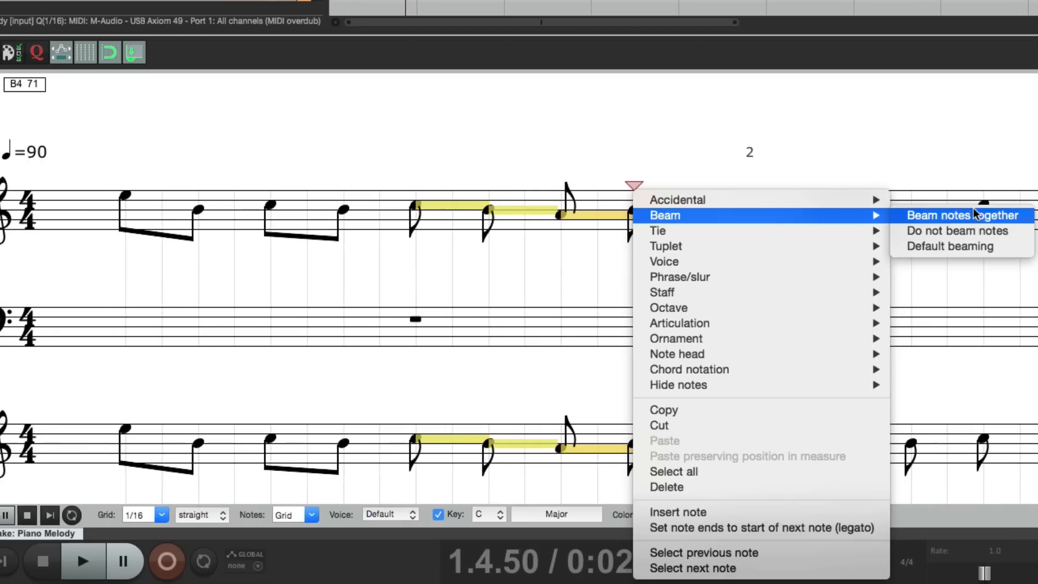
pyautogui.click(962, 216)
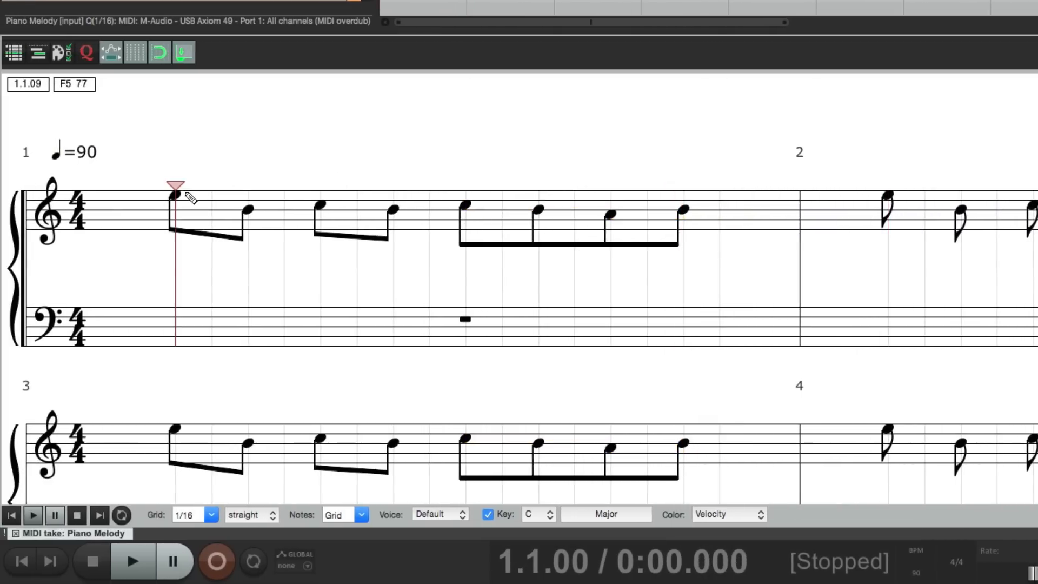
# - Bring up notation options on the Piano Melody's first bar 1 note to view tie choices
pyautogui.rightClick(176, 198)
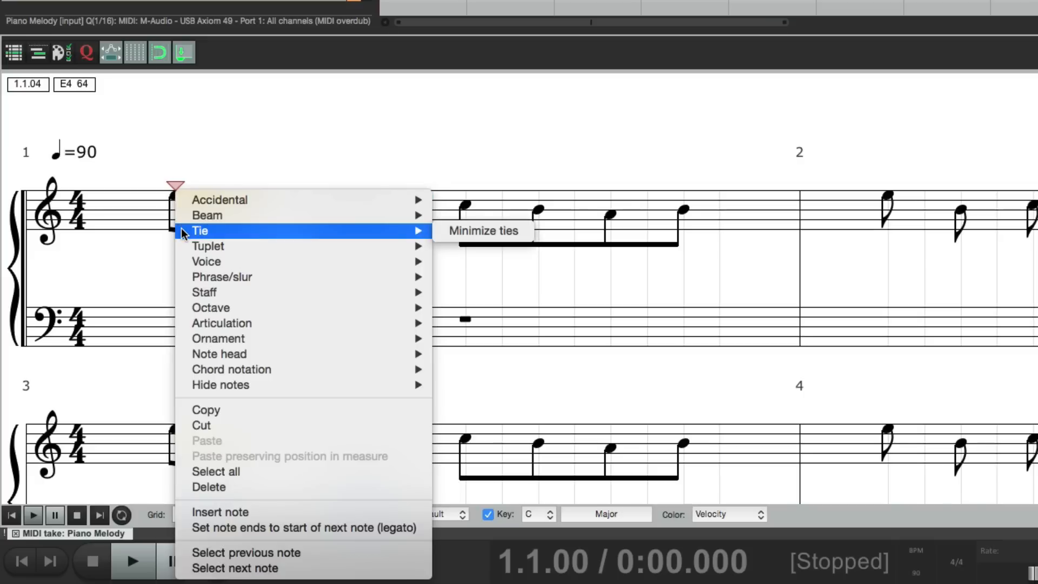
pyautogui.moveTo(208, 245)
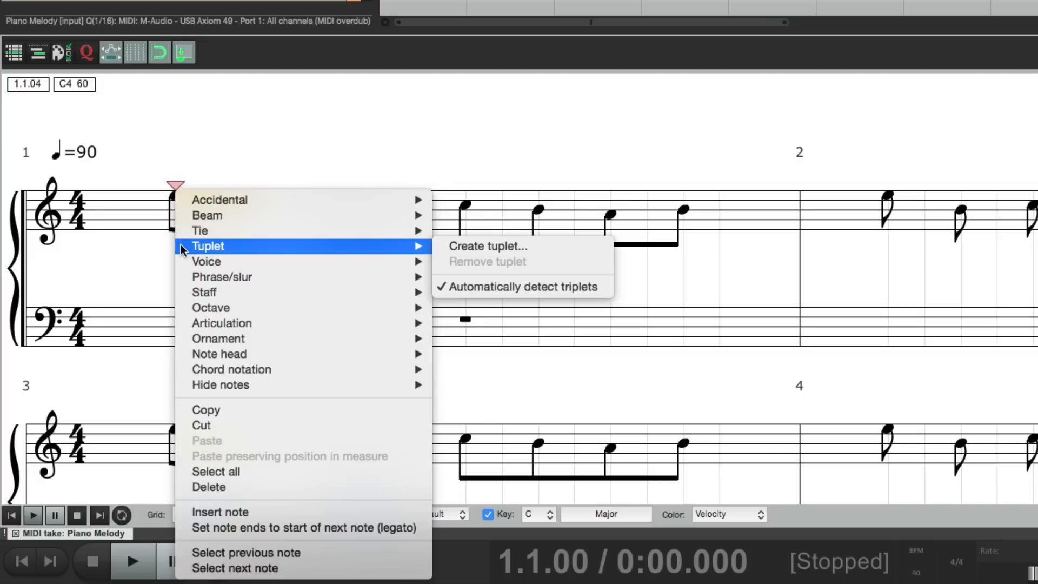
pyautogui.moveTo(222, 277)
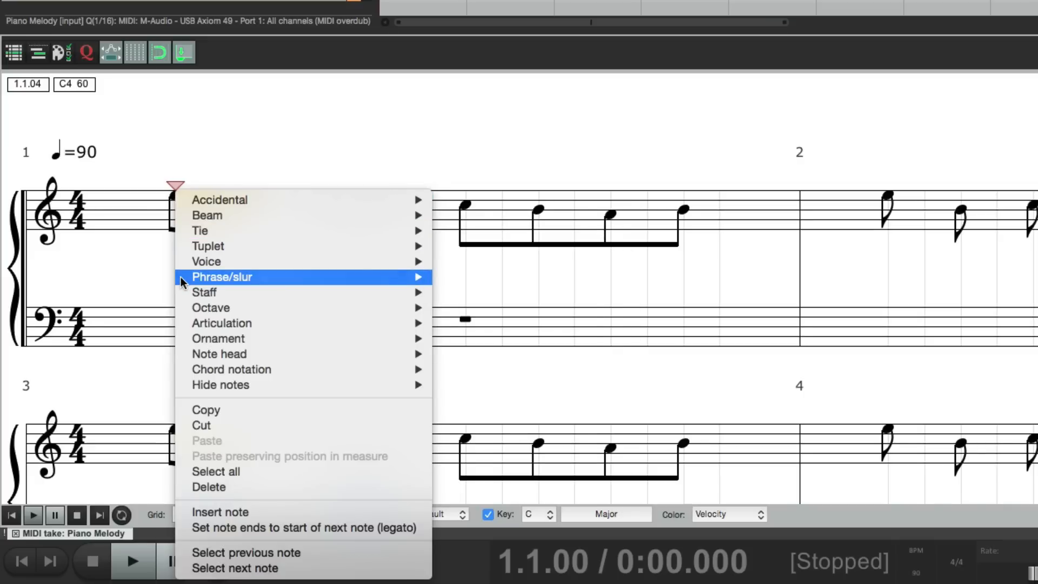
pyautogui.moveTo(222, 276)
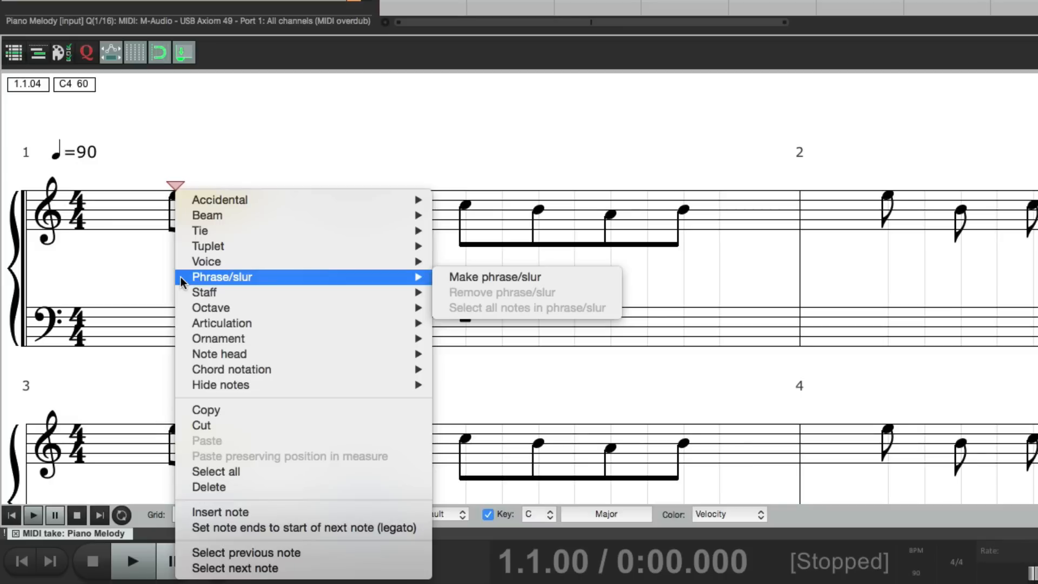
pyautogui.moveTo(207, 283)
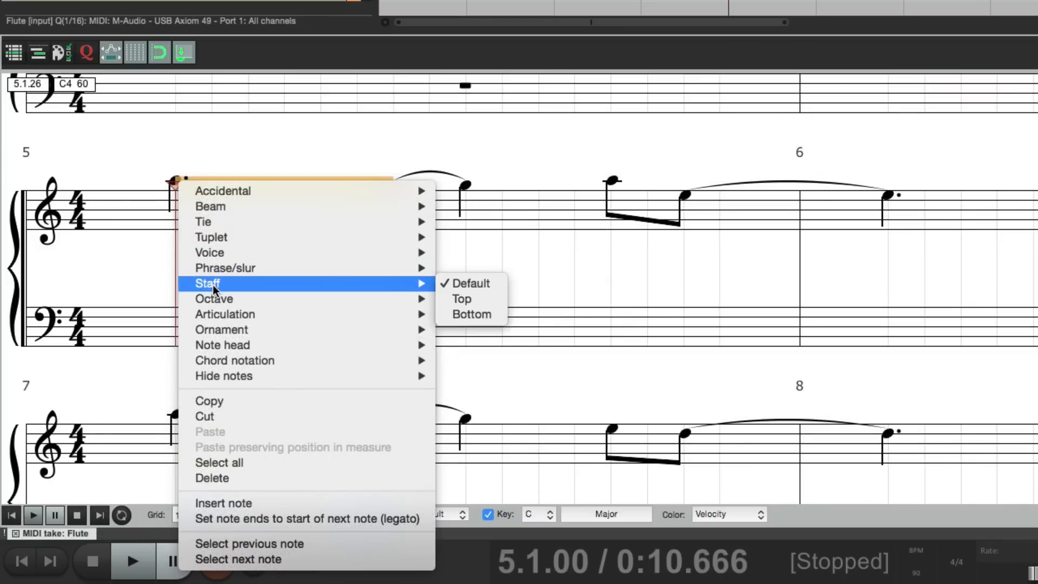
pyautogui.moveTo(471, 283)
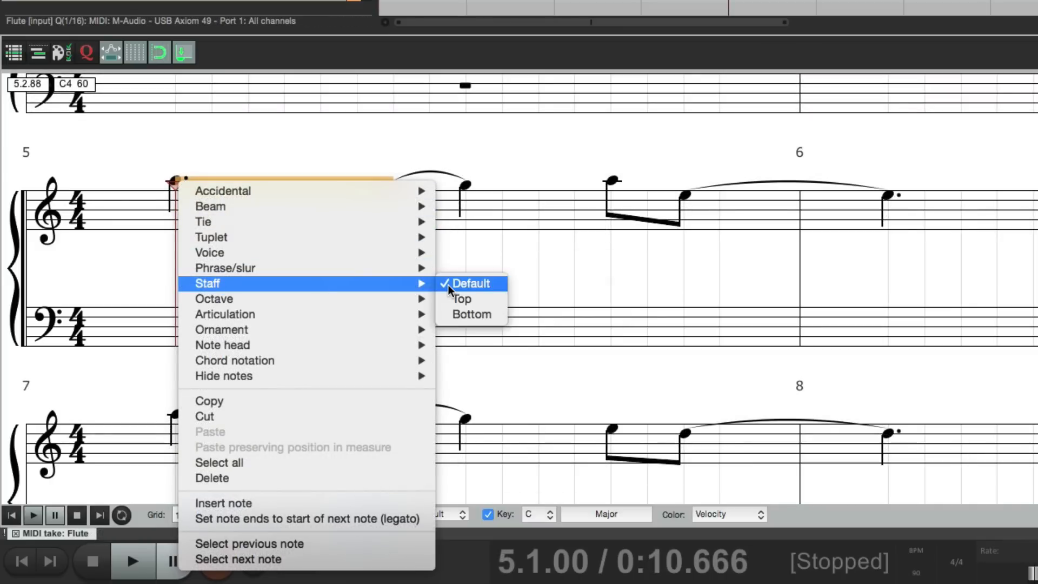
pyautogui.moveTo(462, 298)
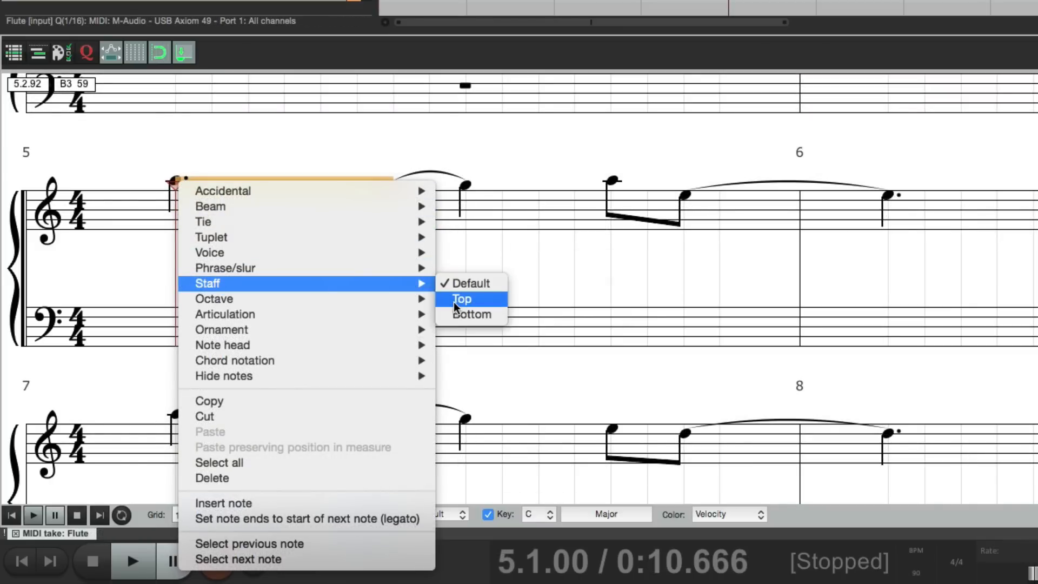
# - Add an accent to the opening note, change it to staccato, and browse further notation options
pyautogui.click(461, 298)
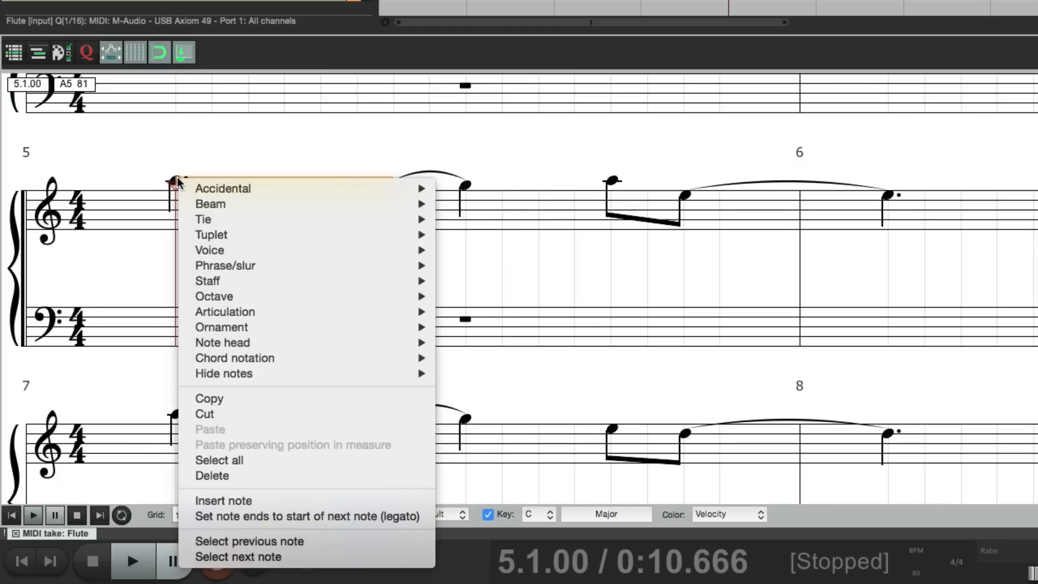
pyautogui.moveTo(214, 296)
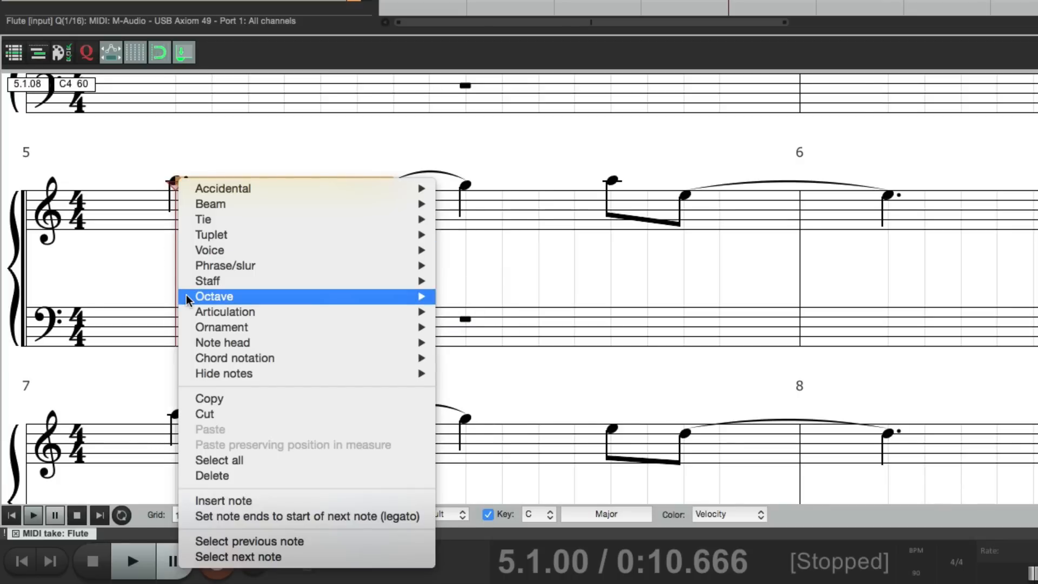
pyautogui.moveTo(225, 312)
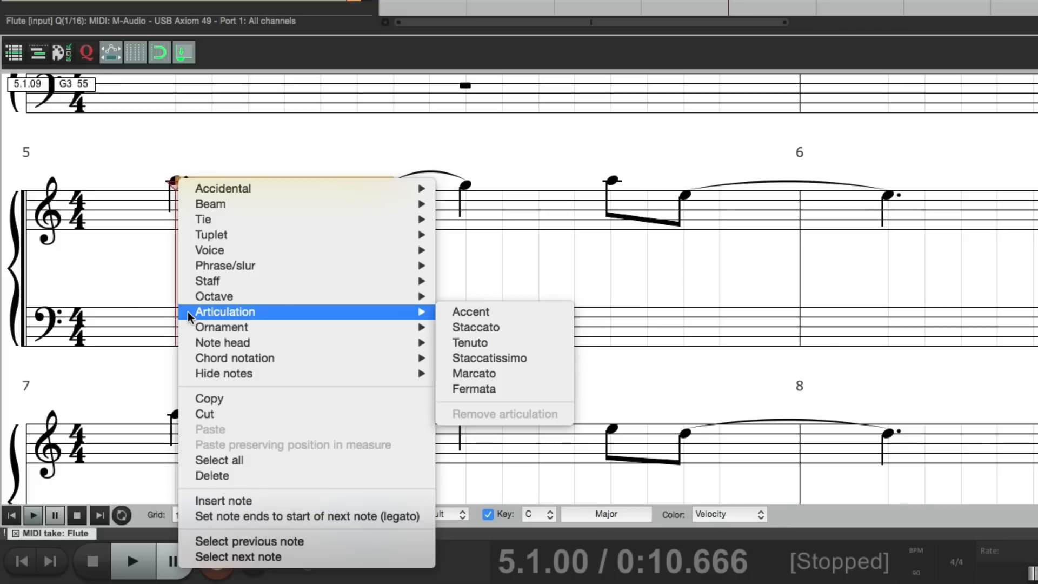
pyautogui.moveTo(470, 312)
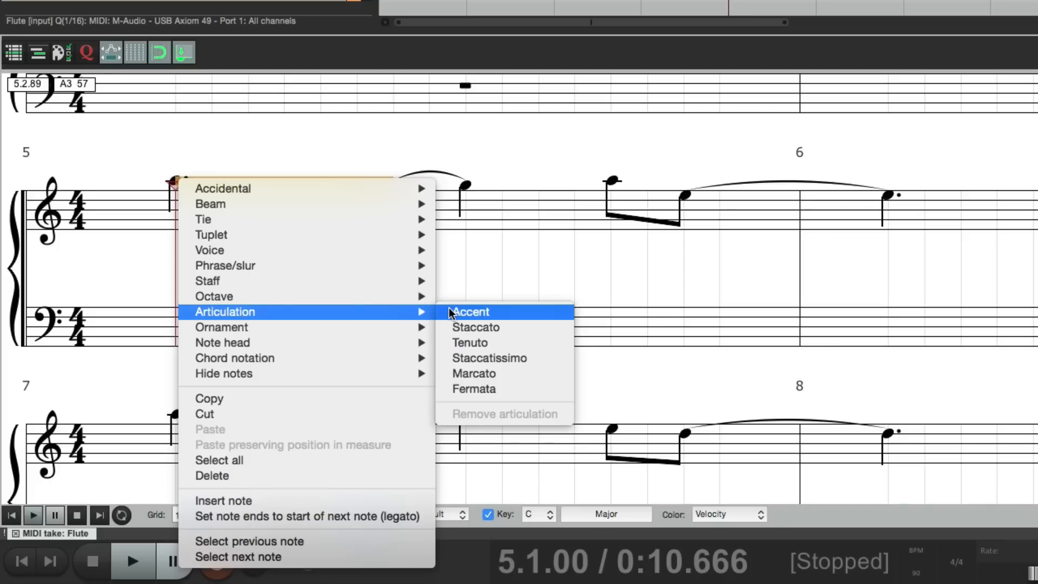
pyautogui.click(470, 312)
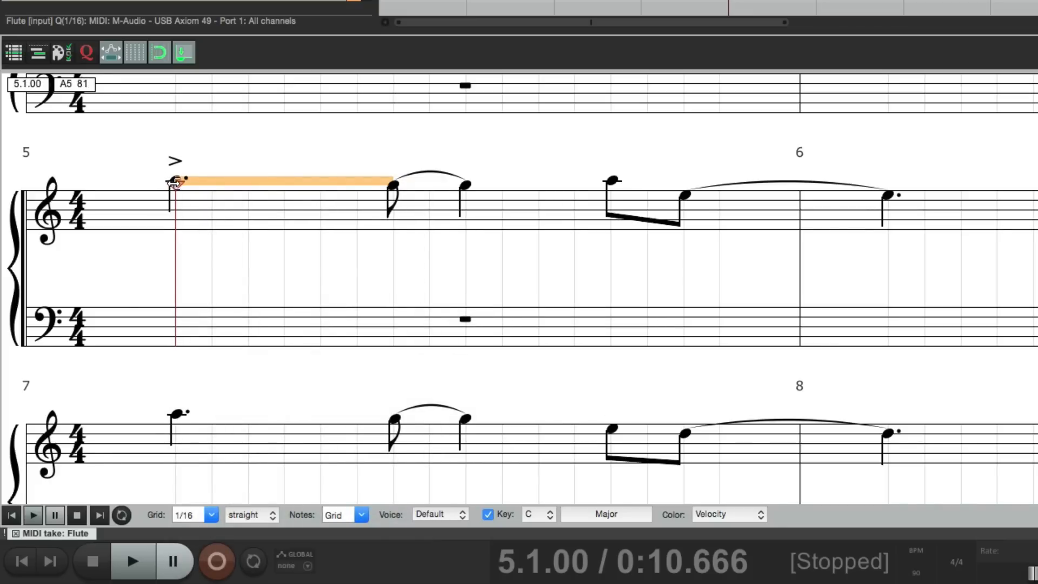
pyautogui.rightClick(175, 183)
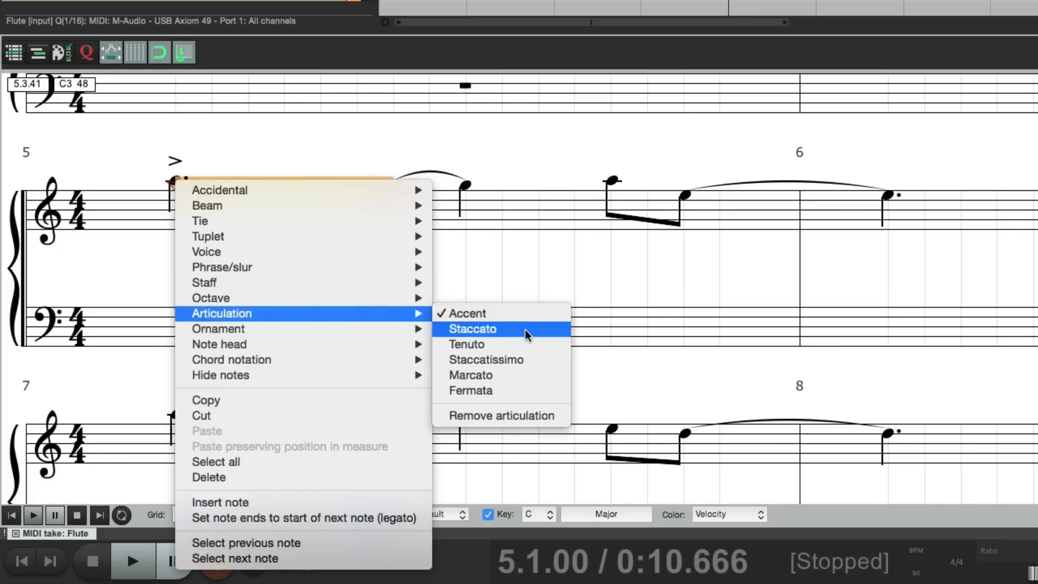
pyautogui.click(472, 328)
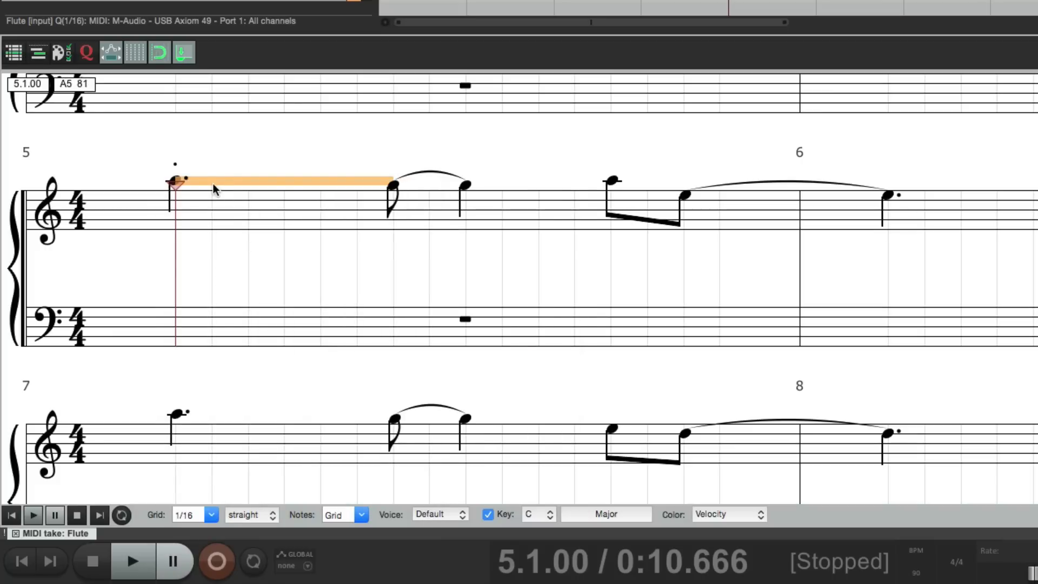
pyautogui.rightClick(174, 184)
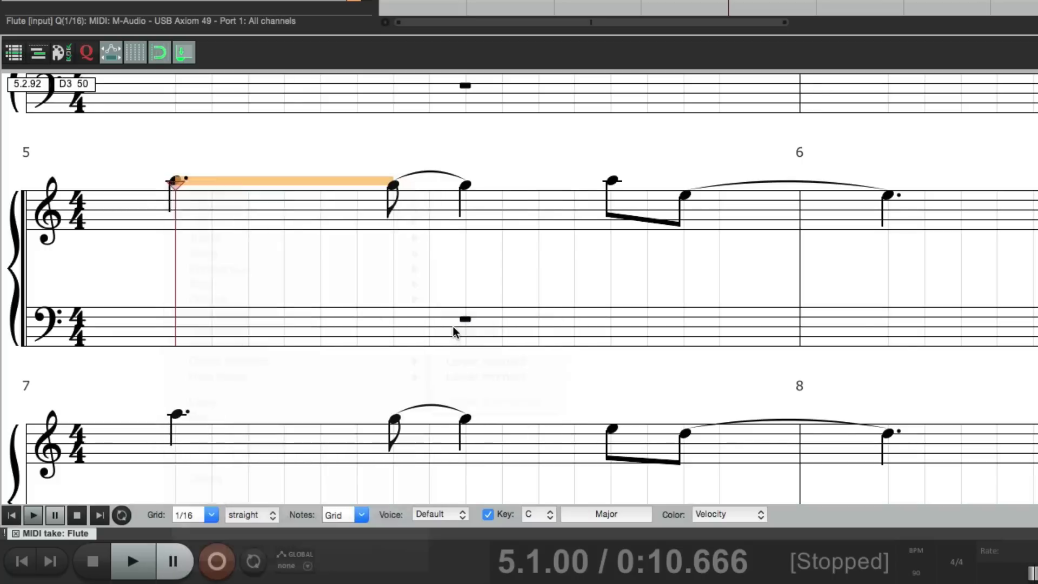
pyautogui.rightClick(176, 182)
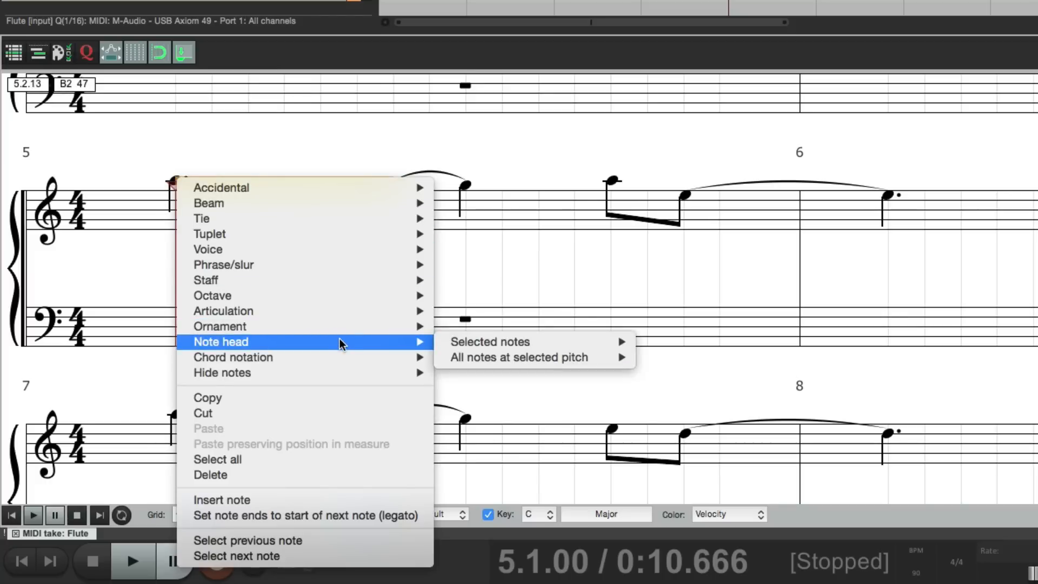
pyautogui.click(489, 342)
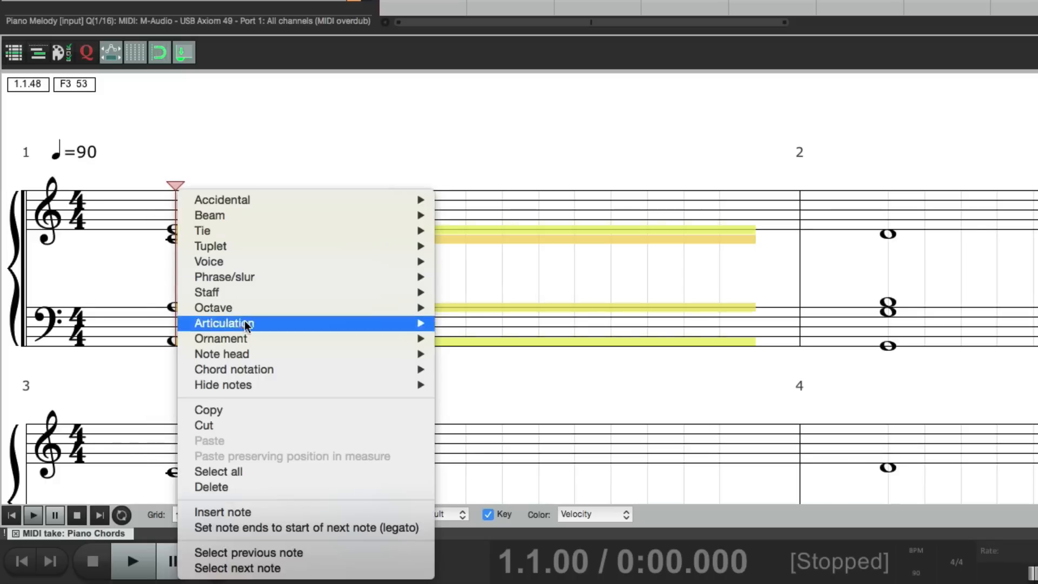
pyautogui.moveTo(234, 368)
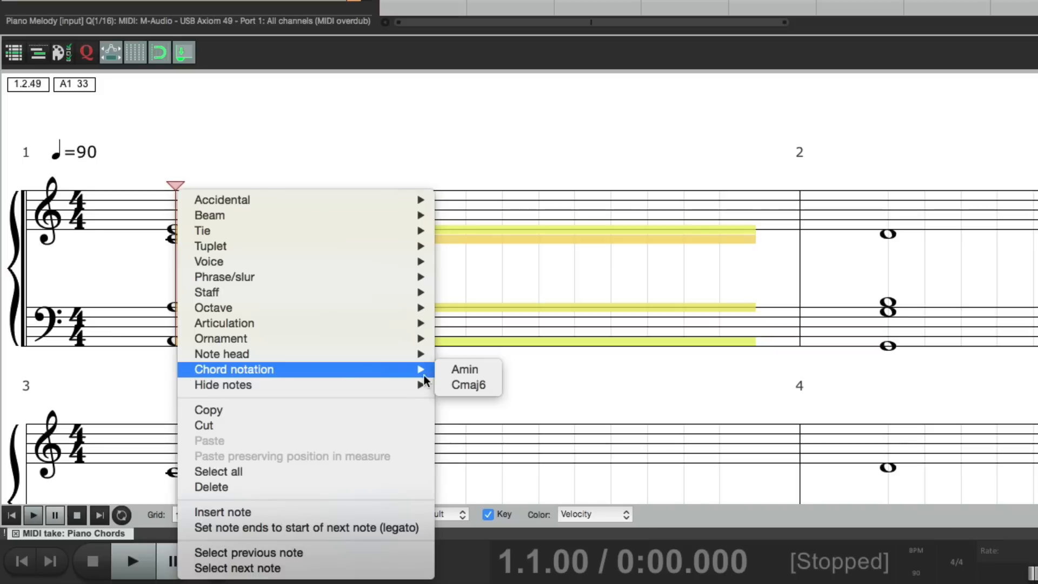
pyautogui.moveTo(464, 369)
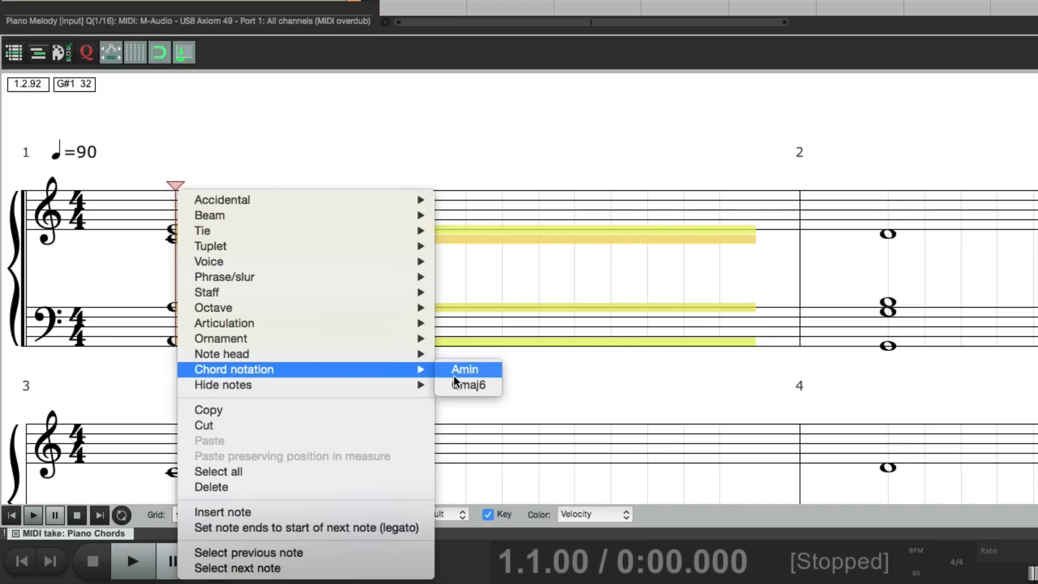
# - Apply the Amin chord name to the Piano Chords bar 1 opening chord
pyautogui.click(464, 369)
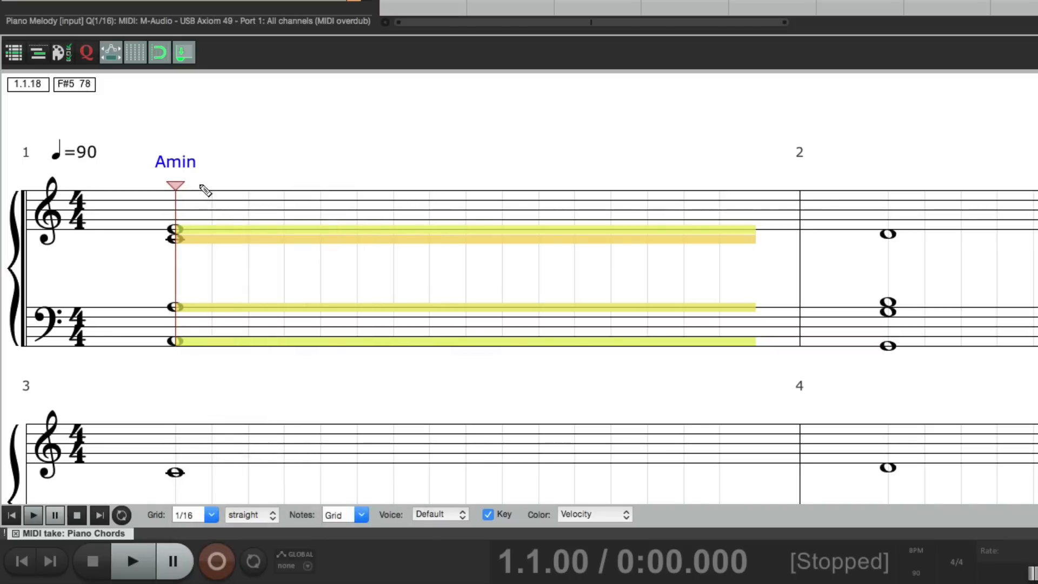